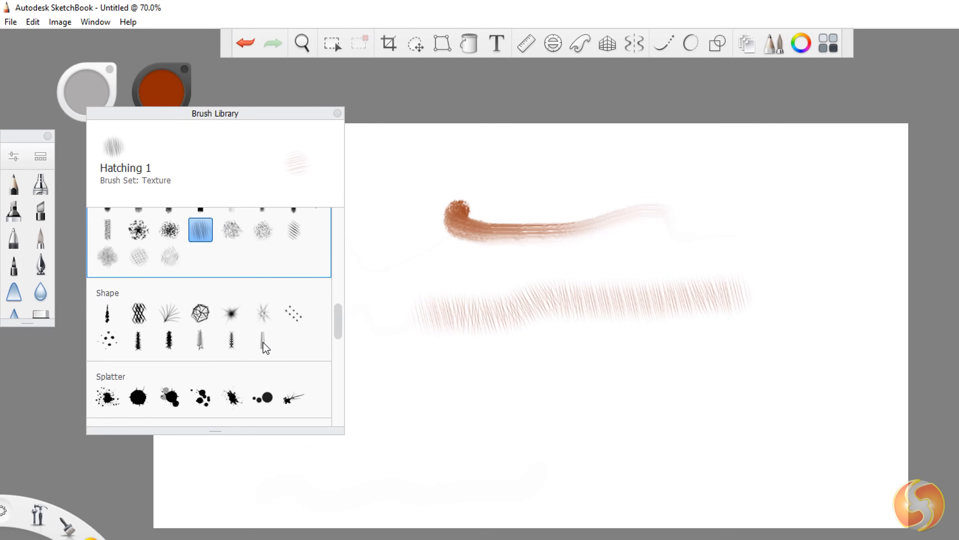
Step: Leave the Brush Library and bring up the SketchBook Google Play store listing
{"action": "left_click", "coordinate": [139, 356]}
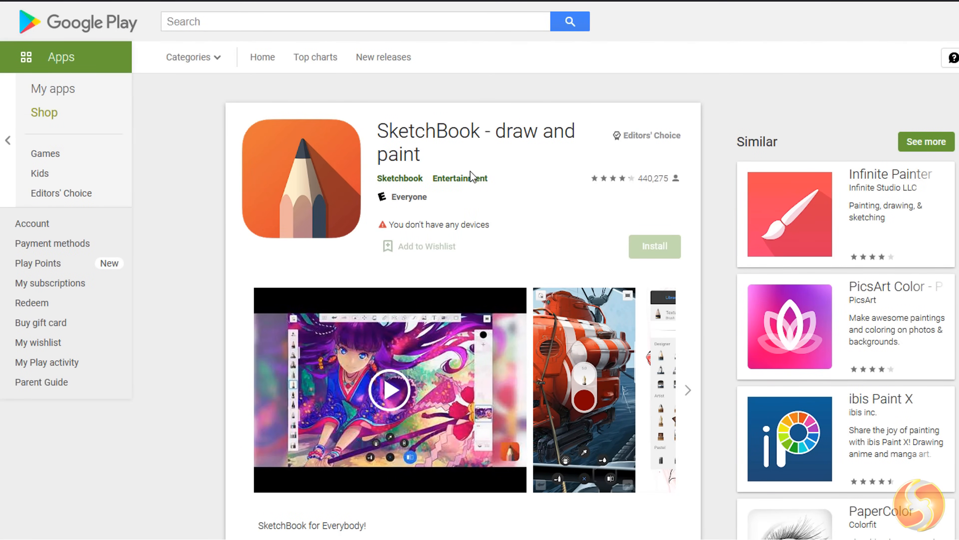
{"action": "scroll", "scroll_direction": "down", "scroll_amount": 3}
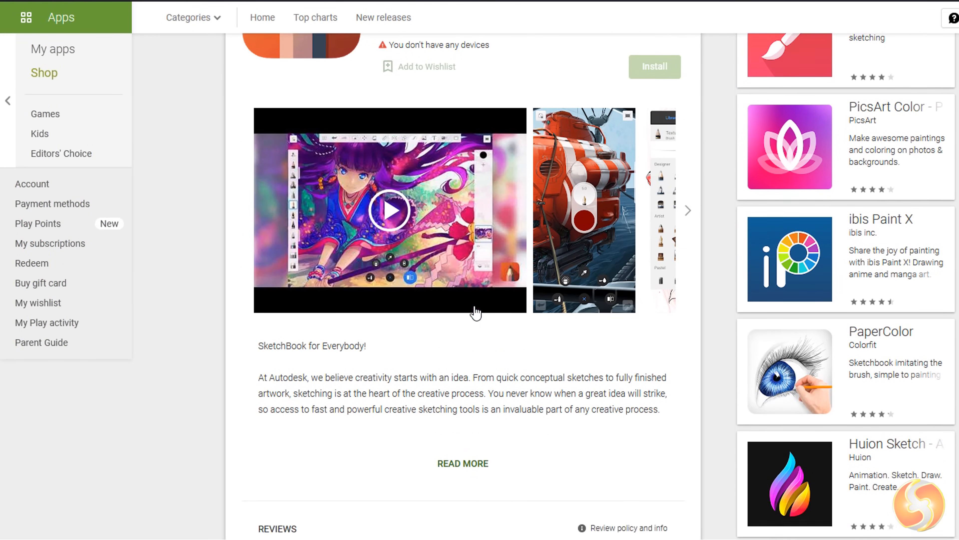
{"action": "scroll", "scroll_direction": "down", "scroll_amount": 3}
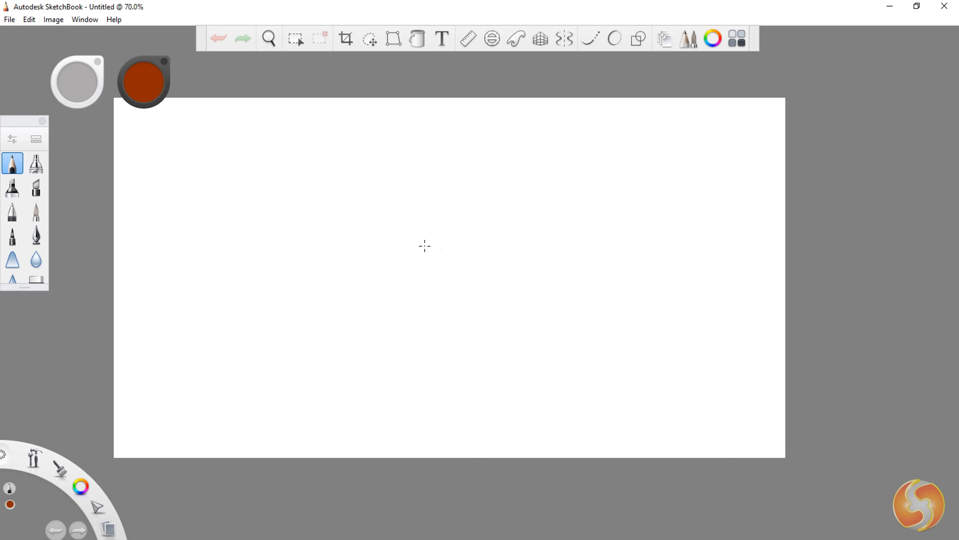
{"action": "mouse_move", "coordinate": [625, 325]}
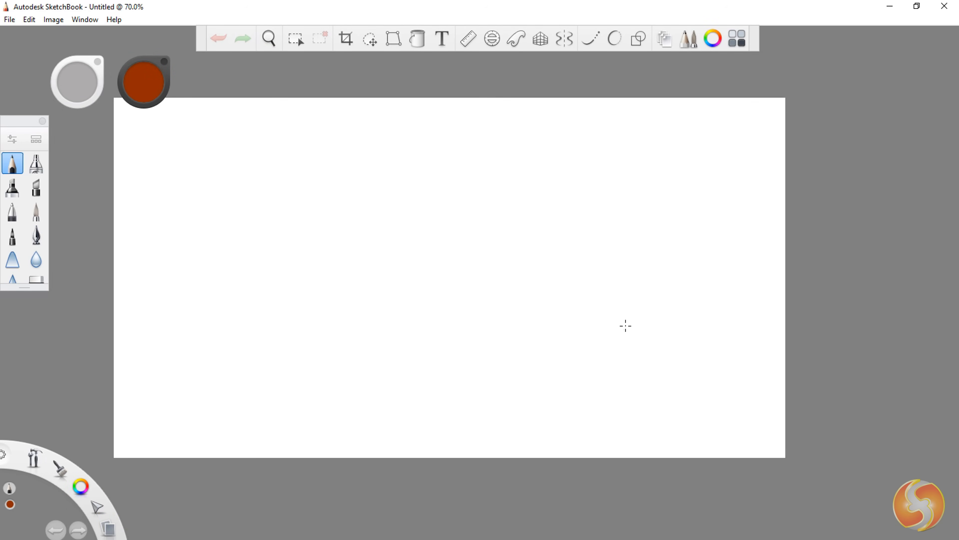
Step: Crop the canvas to a wide 1243 × 500 px strip using the Crop tool
{"action": "left_click", "coordinate": [346, 39]}
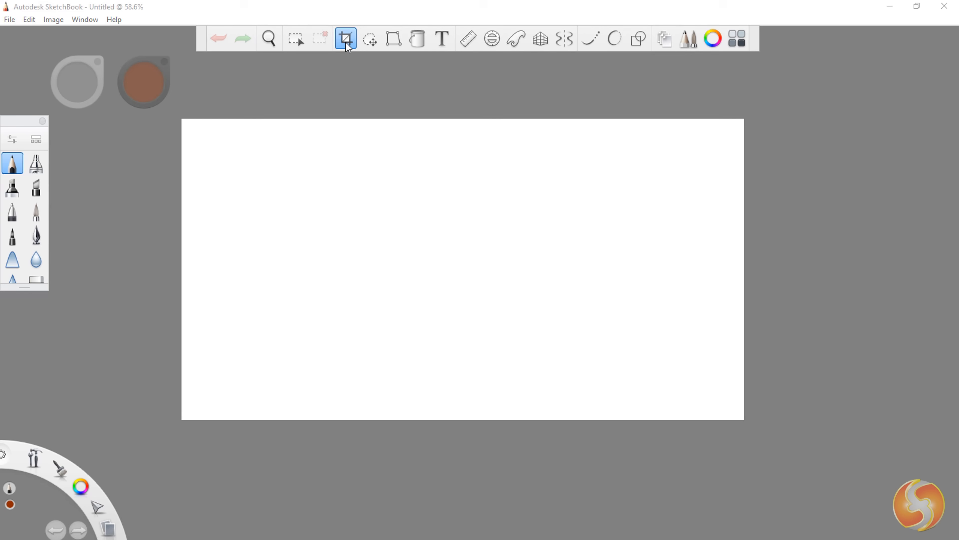
{"action": "left_click_drag", "start_coordinate": [236, 151], "coordinate": [475, 197]}
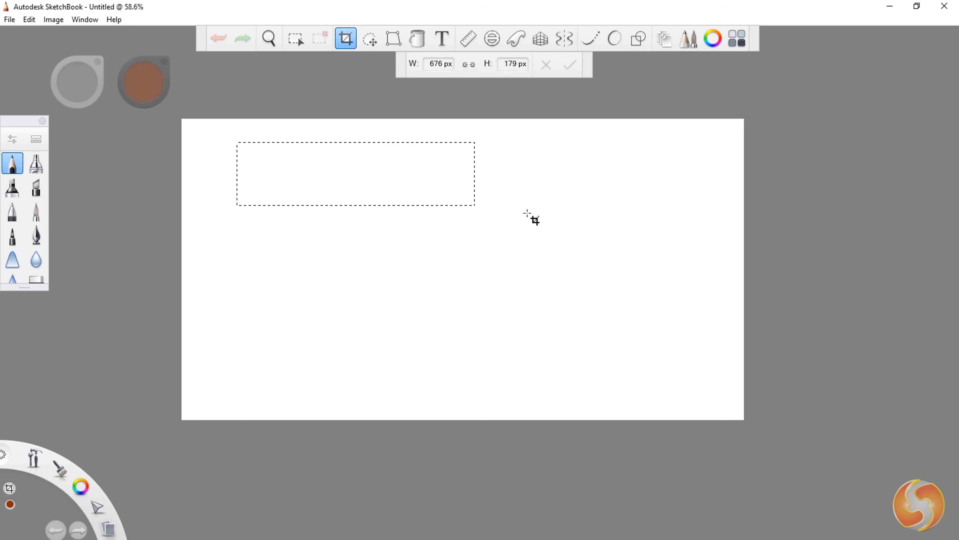
{"action": "type", "text": "500"}
{"action": "type", "text": "1243"}
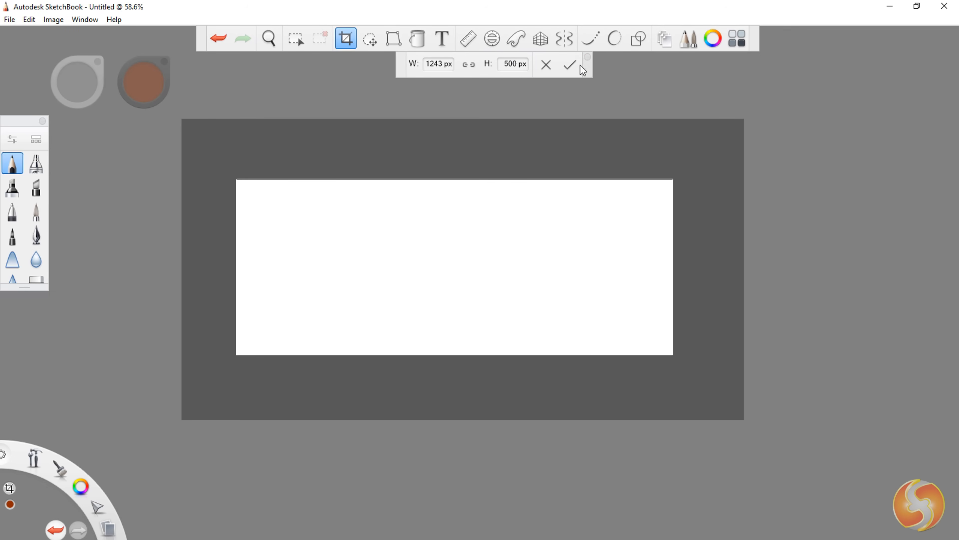
{"action": "left_click", "coordinate": [570, 64]}
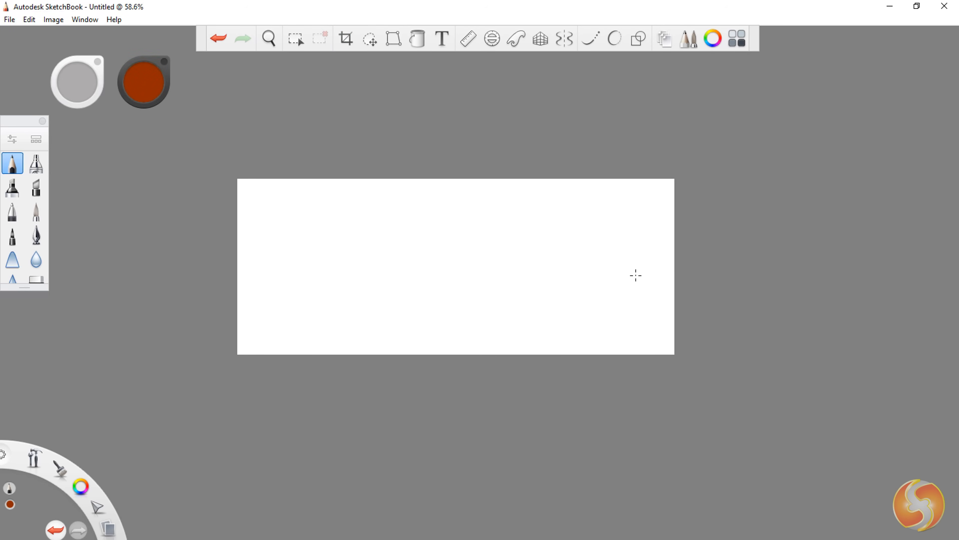
Step: Undo the crop to restore the original canvas, then look at the radial menu and brush palette
{"action": "left_click", "coordinate": [53, 19]}
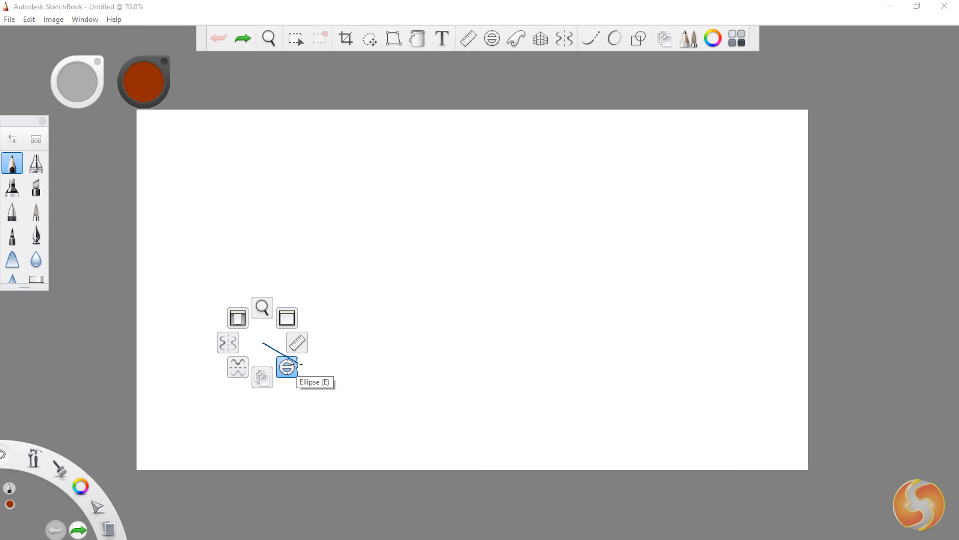
{"action": "left_click", "coordinate": [286, 365]}
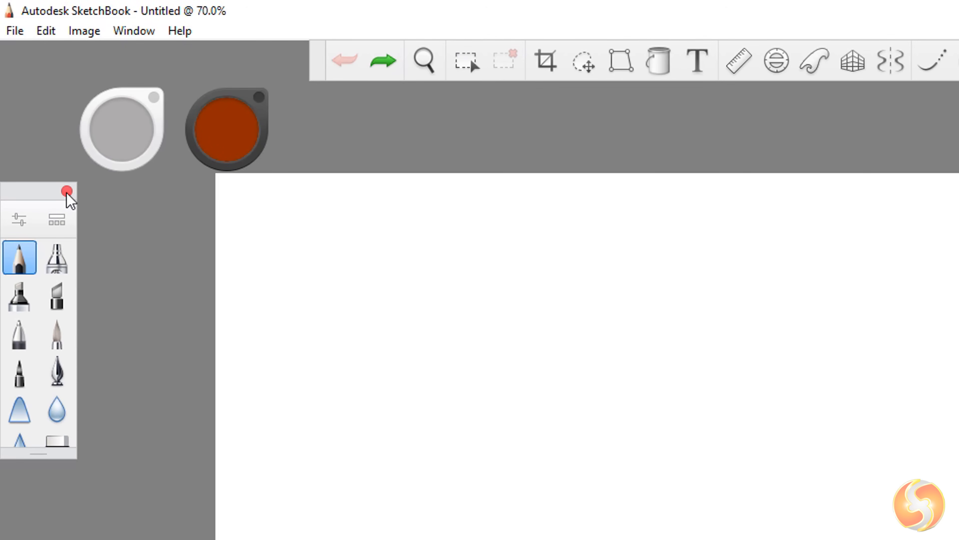
{"action": "left_click", "coordinate": [134, 30]}
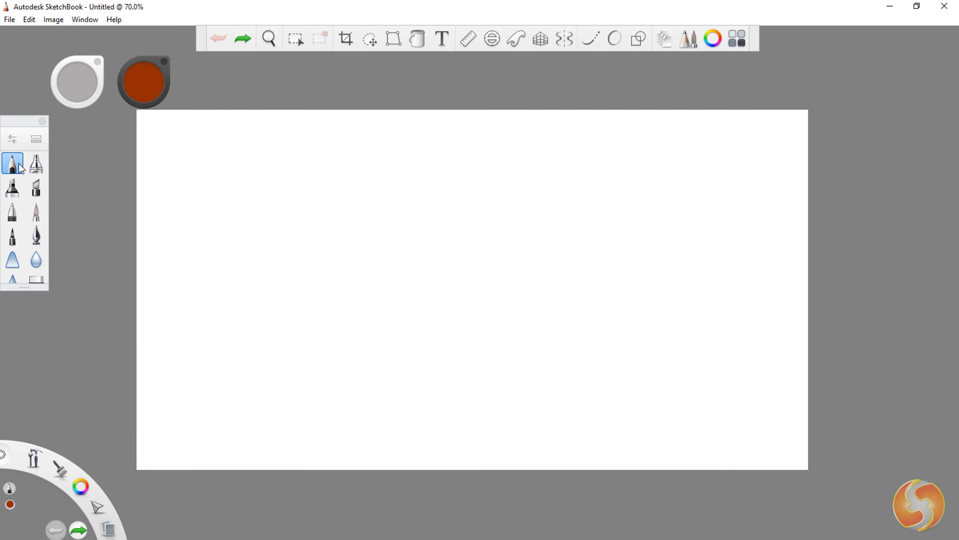
Step: Draw brown test strokes with several brushes: a thin stroke, a zigzag, and a looping pen line
{"action": "left_click_drag", "start_coordinate": [208, 257], "coordinate": [263, 242]}
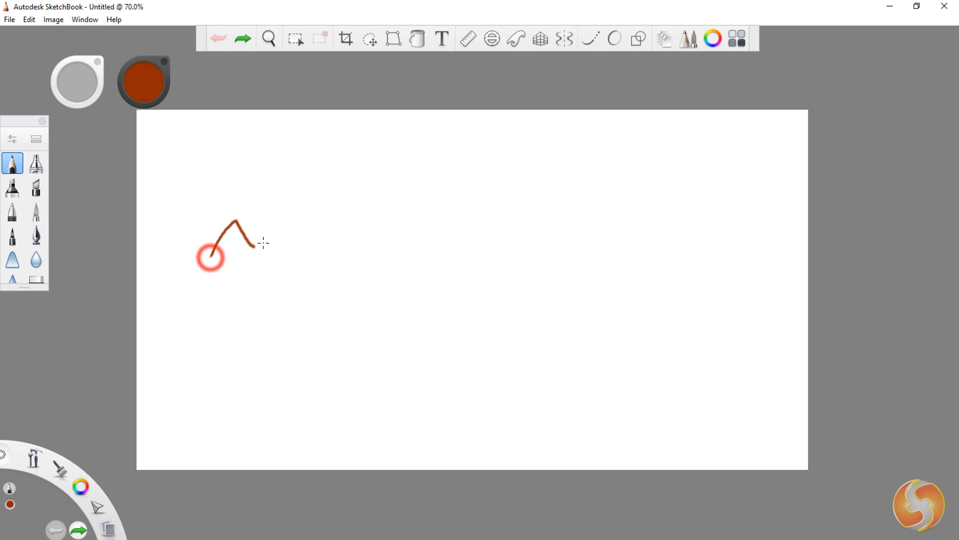
{"action": "left_click_drag", "start_coordinate": [251, 248], "coordinate": [423, 195]}
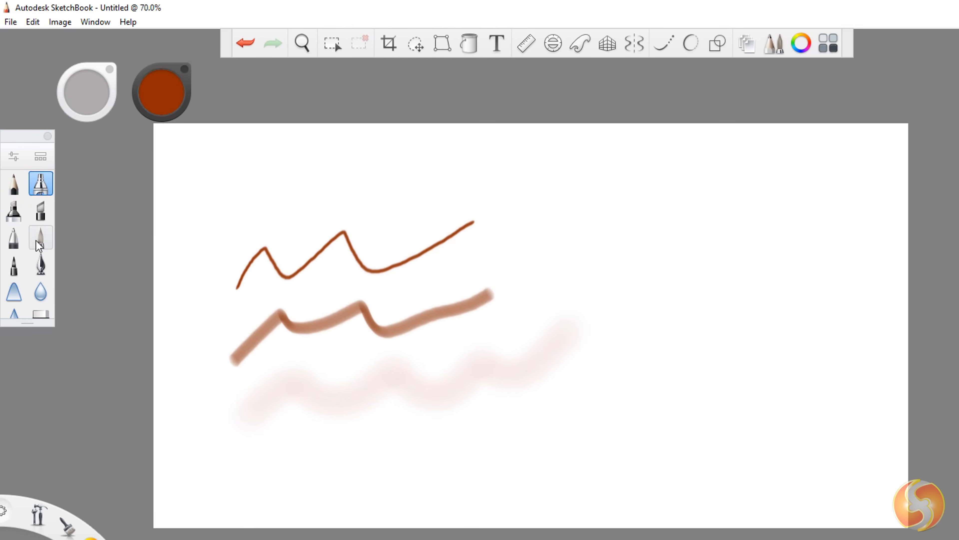
{"action": "left_click", "coordinate": [13, 237]}
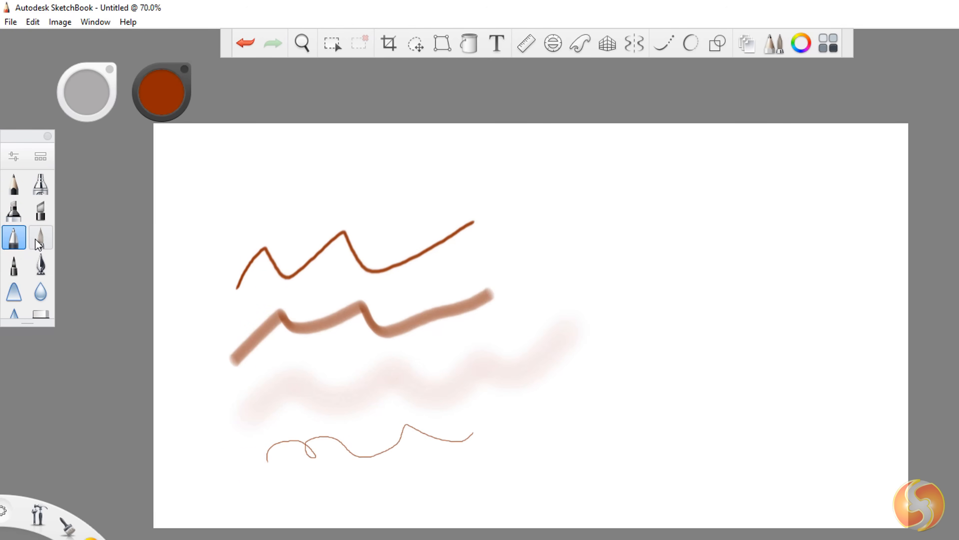
{"action": "left_click_drag", "start_coordinate": [257, 483], "coordinate": [541, 471]}
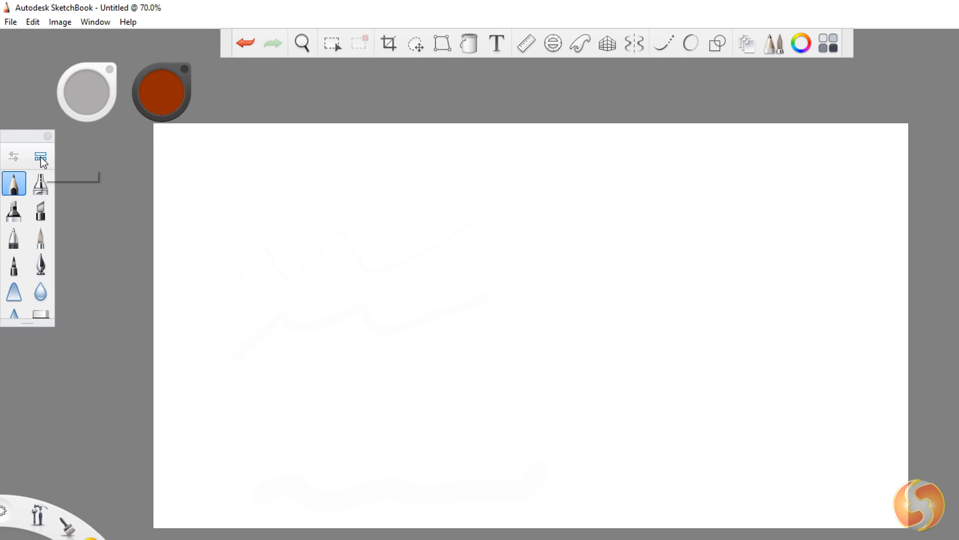
Step: Try texture, hatching and splatter brushes from the Brush Library and undo the test blots
{"action": "left_click", "coordinate": [40, 157]}
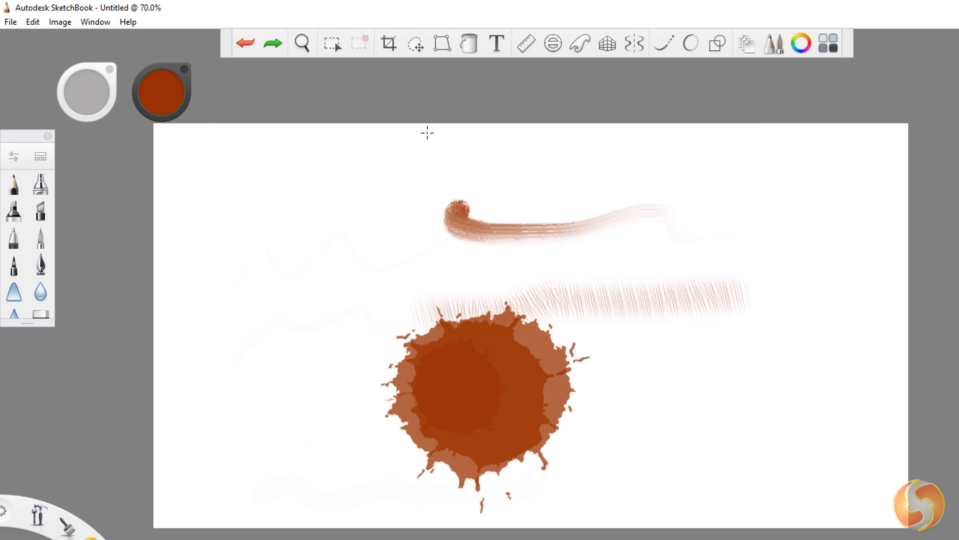
{"action": "left_click", "coordinate": [245, 42]}
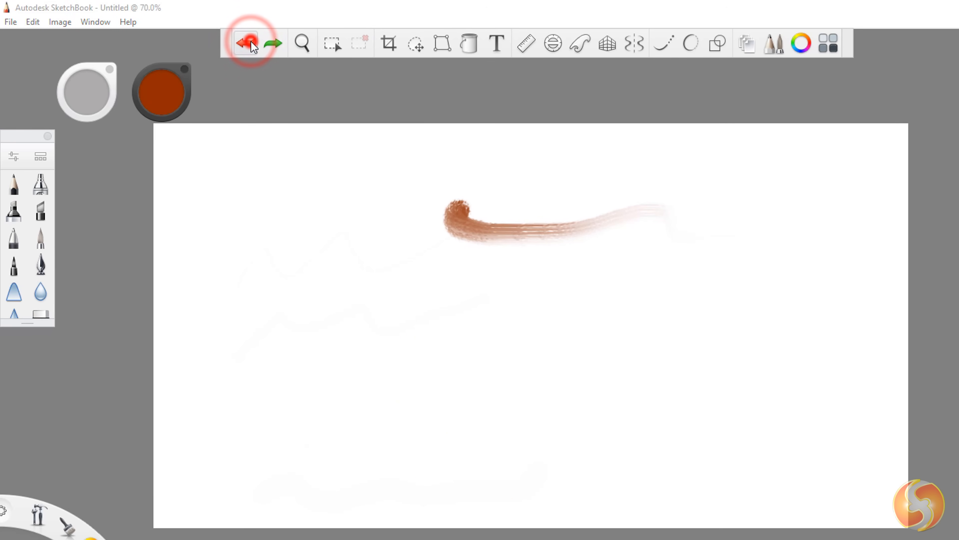
{"action": "left_click", "coordinate": [273, 43]}
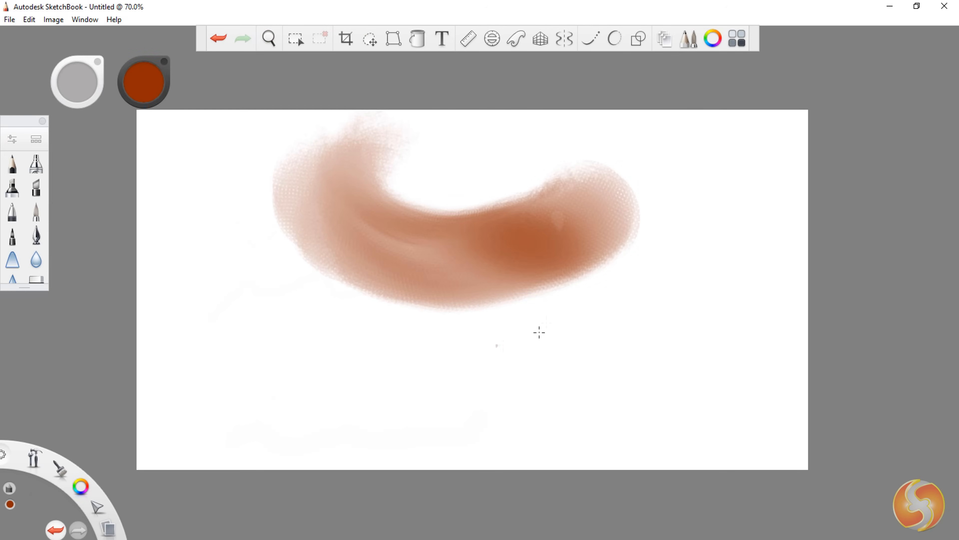
Step: Draw soft brown marker strokes, enlarging the brush for a thick wavy stroke, then pick a new colour
{"action": "left_click", "coordinate": [269, 38]}
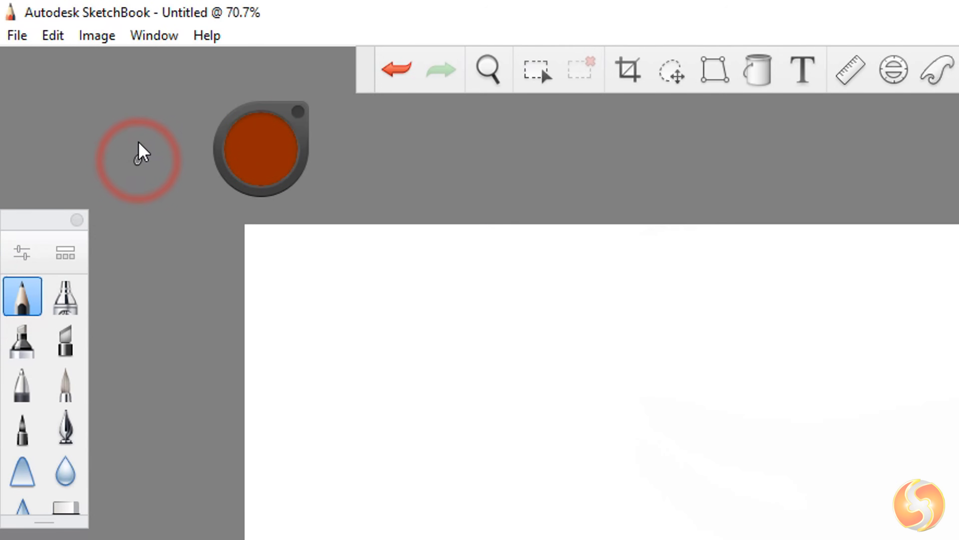
{"action": "mouse_move", "coordinate": [291, 180]}
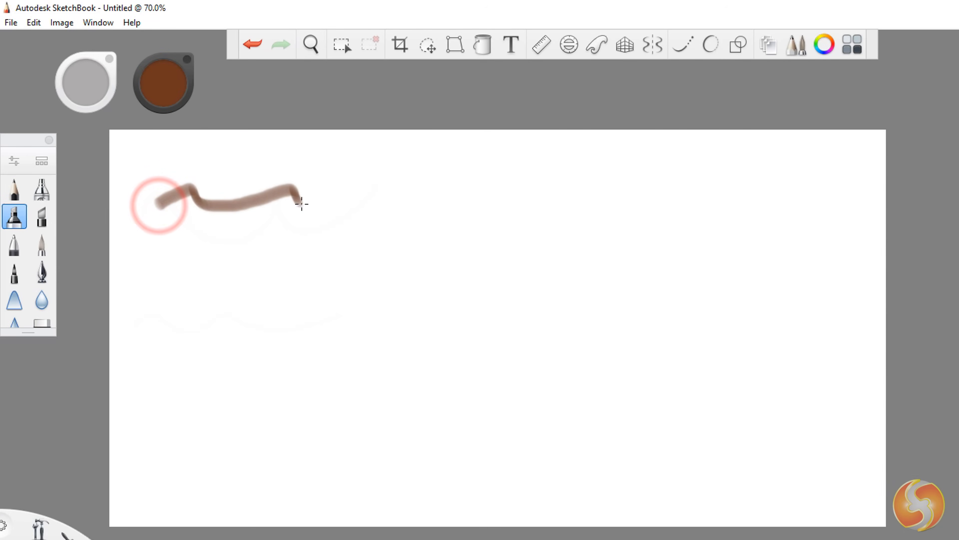
{"action": "left_click_drag", "start_coordinate": [300, 202], "coordinate": [413, 182]}
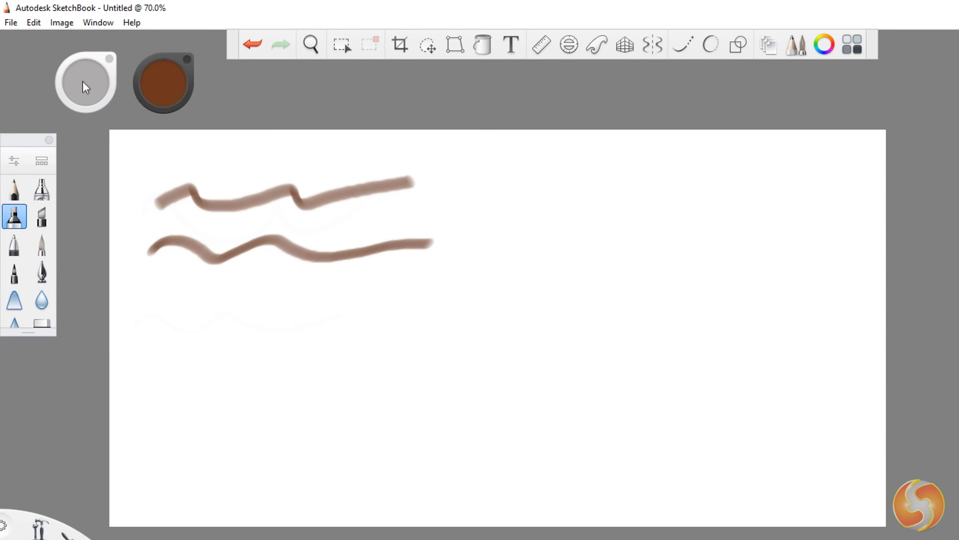
{"action": "left_click_drag", "start_coordinate": [141, 306], "coordinate": [217, 316]}
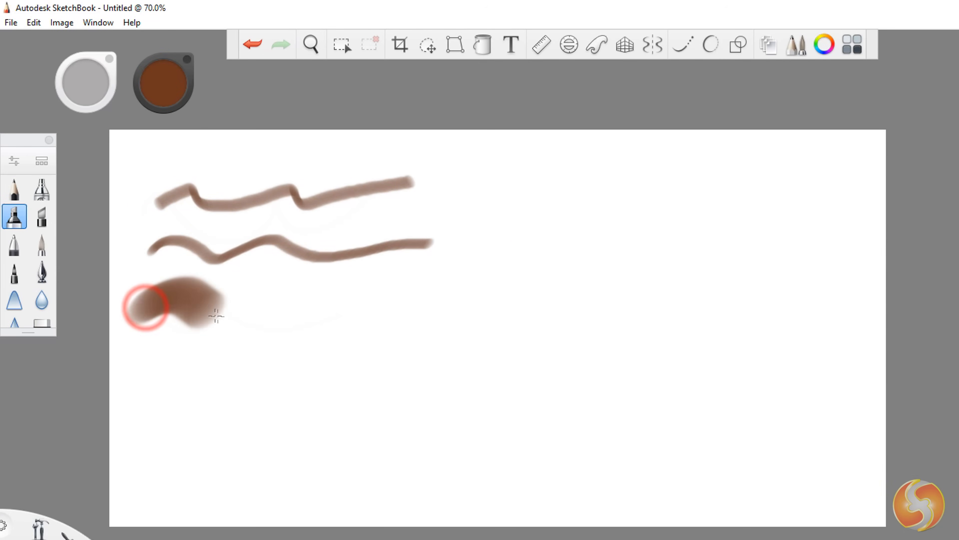
{"action": "left_click_drag", "start_coordinate": [140, 312], "coordinate": [514, 282]}
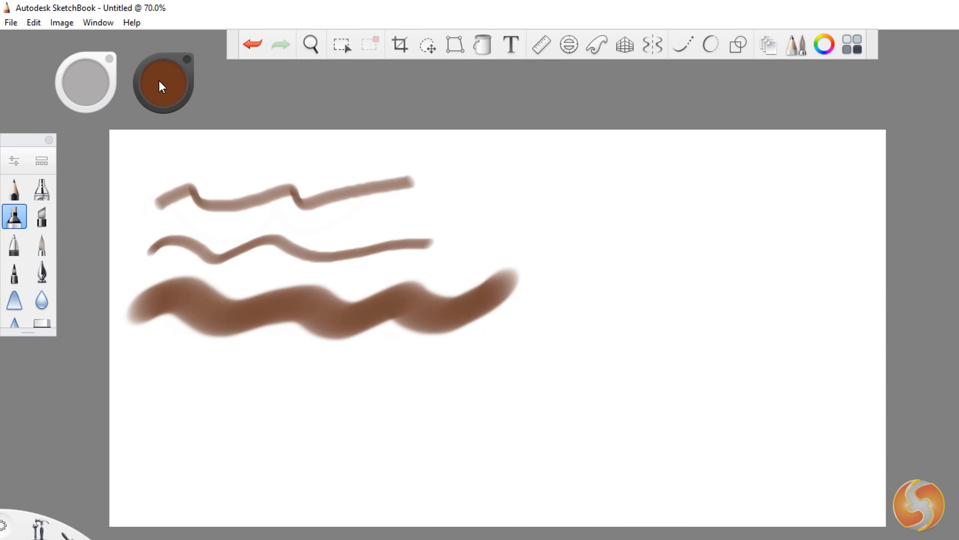
{"action": "left_click", "coordinate": [163, 84]}
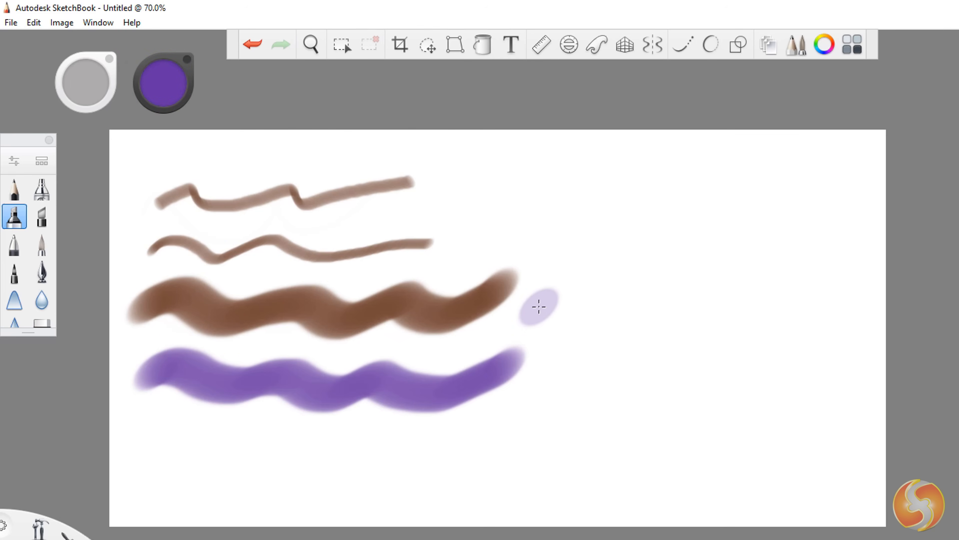
Step: Shift the brush colour to pink in the Color Editor's hue ring
{"action": "left_click", "coordinate": [162, 82]}
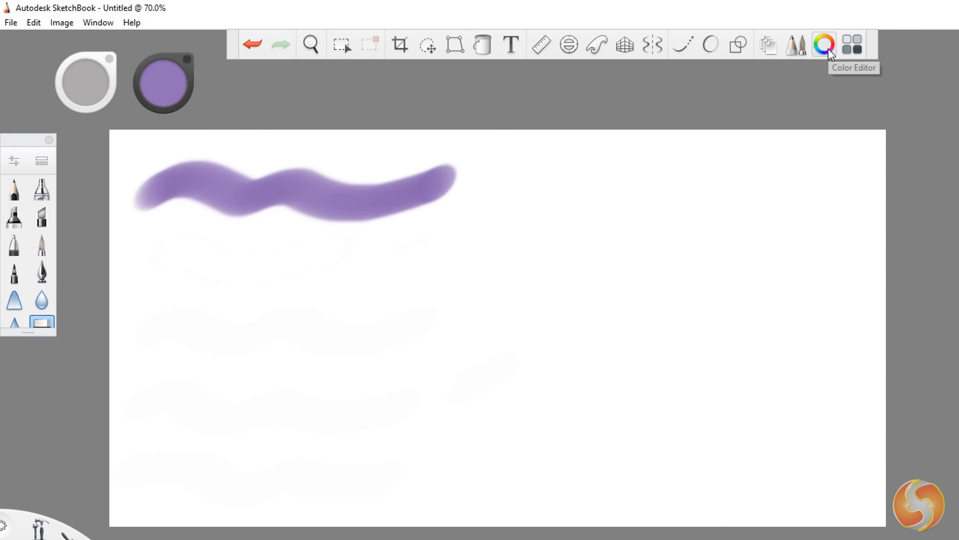
{"action": "left_click", "coordinate": [823, 44]}
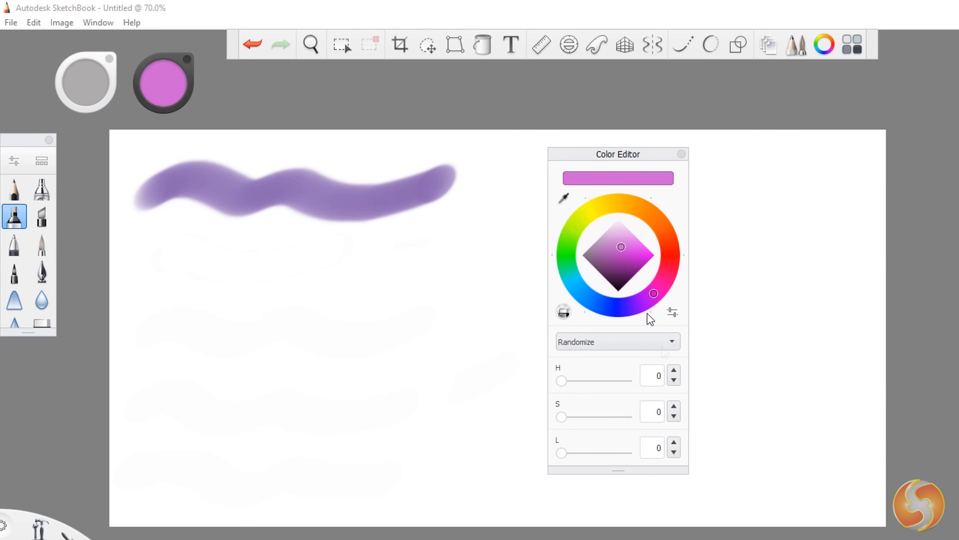
{"action": "left_click_drag", "start_coordinate": [561, 380], "coordinate": [581, 380]}
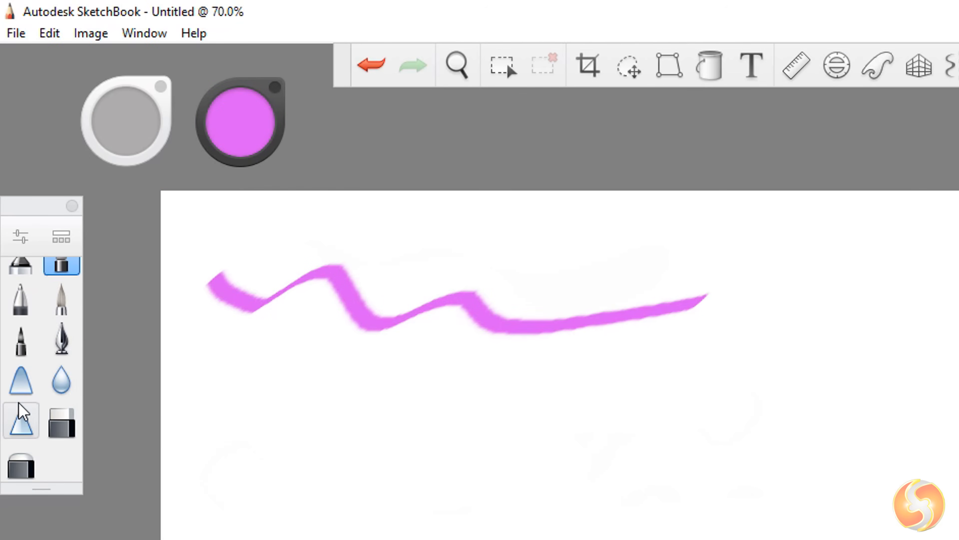
Step: Test pink strokes with several soft brushes from the palette and clear them
{"action": "left_click", "coordinate": [21, 379]}
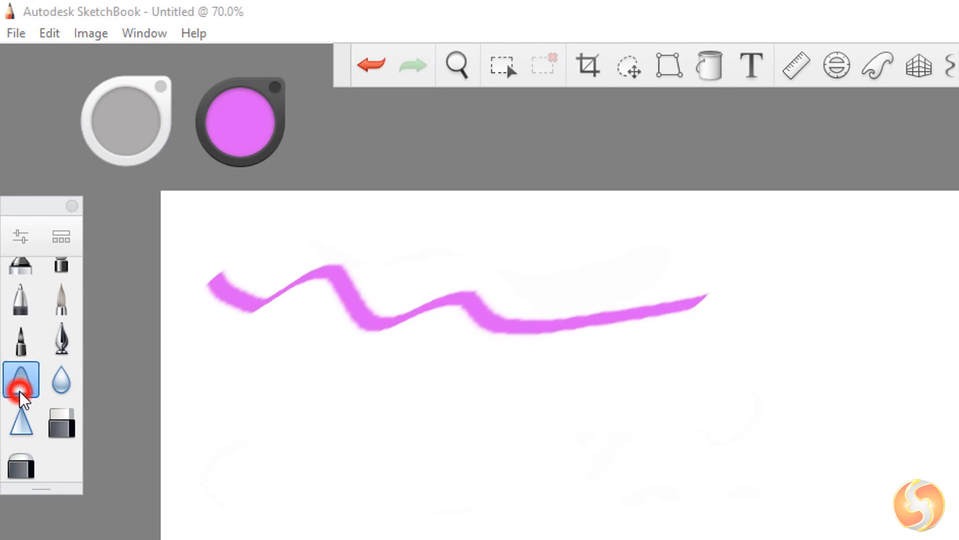
{"action": "left_click", "coordinate": [21, 380]}
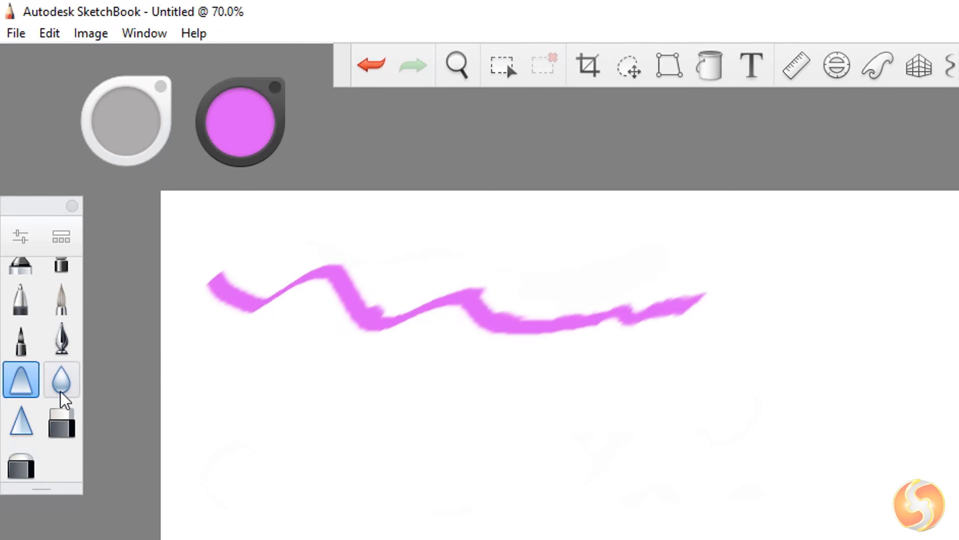
{"action": "left_click", "coordinate": [60, 379]}
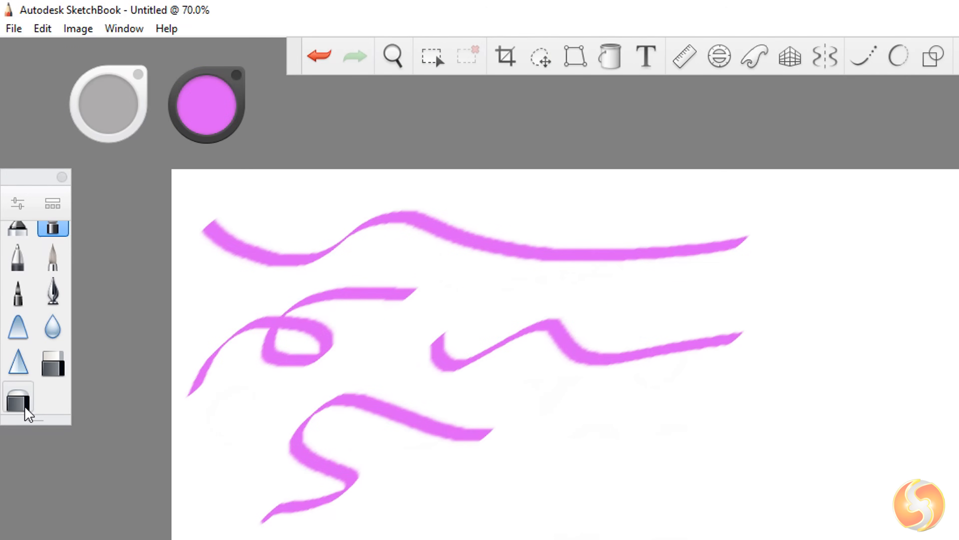
{"action": "left_click", "coordinate": [53, 365]}
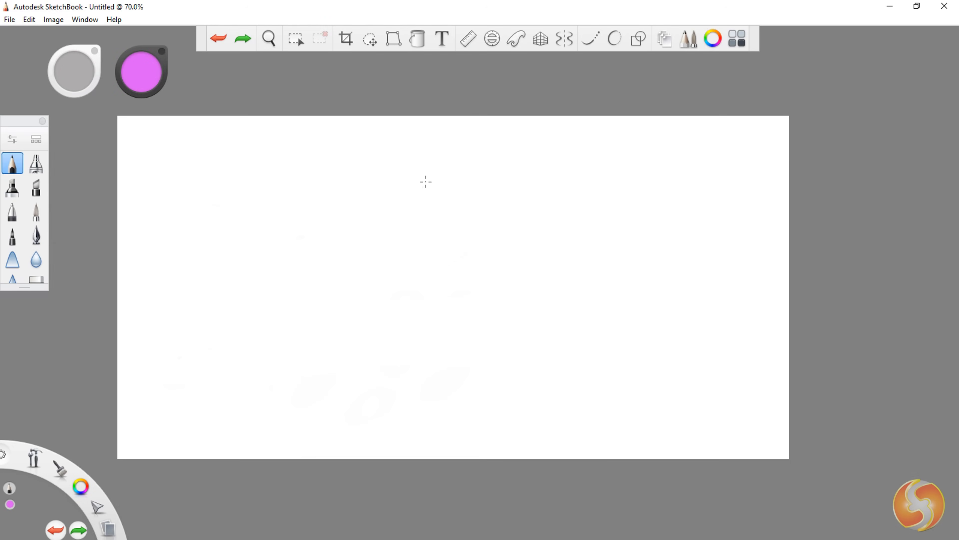
{"action": "mouse_move", "coordinate": [469, 38]}
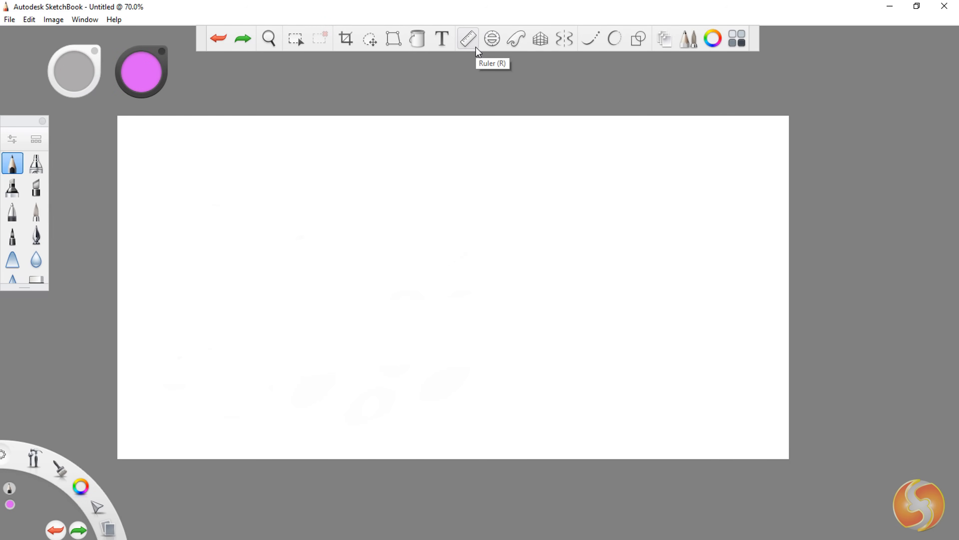
Step: Use the Ruler guide to draw two straight pink lines crossing near the centre
{"action": "left_click", "coordinate": [467, 38]}
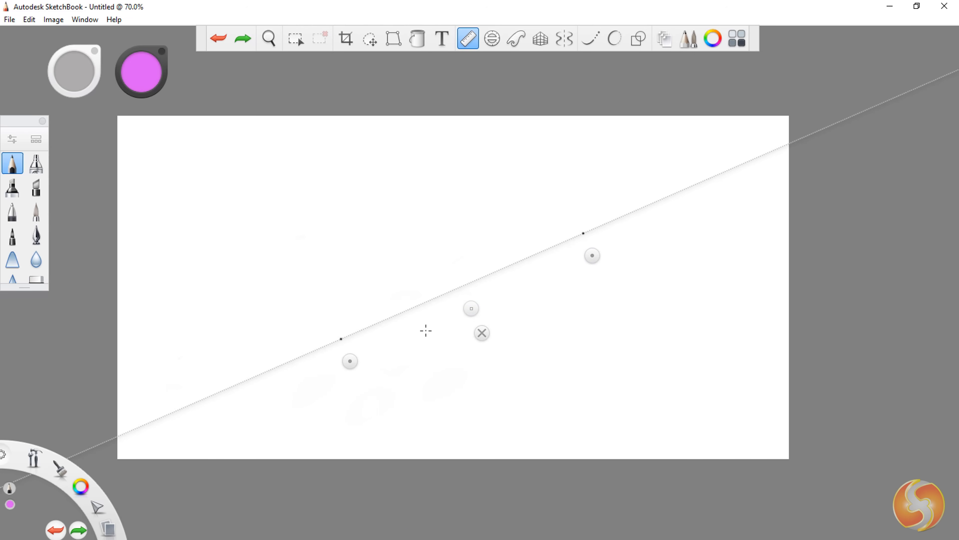
{"action": "left_click_drag", "start_coordinate": [408, 309], "coordinate": [641, 208]}
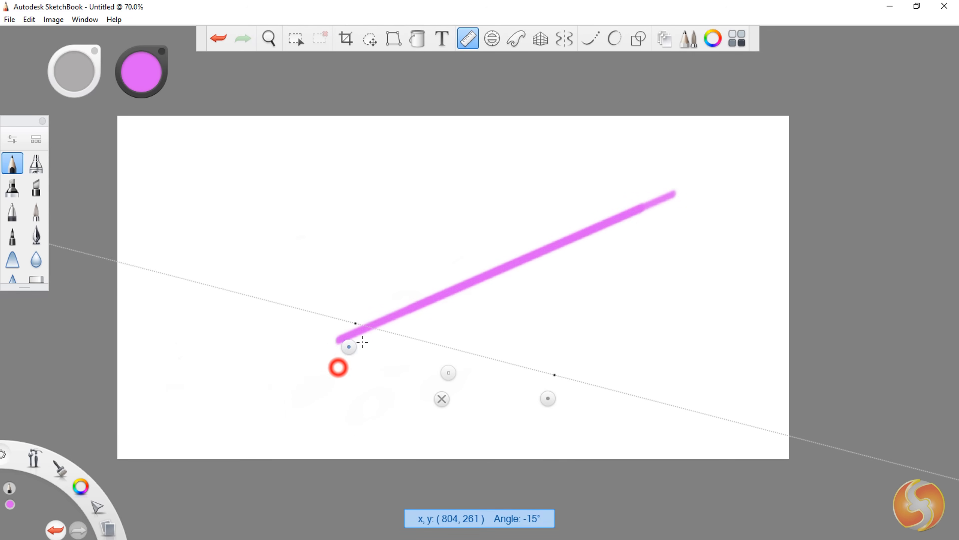
{"action": "left_click_drag", "start_coordinate": [389, 232], "coordinate": [542, 365]}
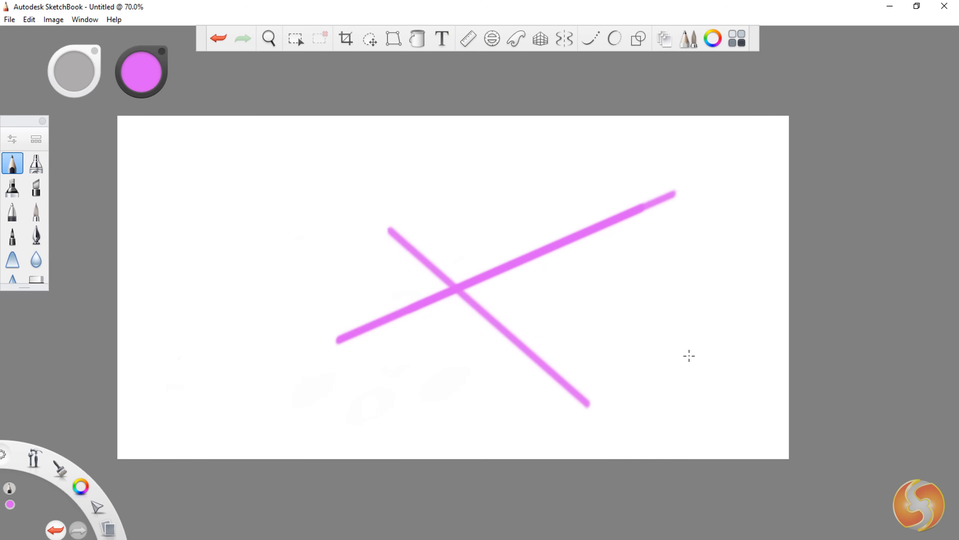
Step: Trace an arc along the Ellipse guide, then reposition a French Curve guide on the canvas
{"action": "left_click", "coordinate": [492, 38]}
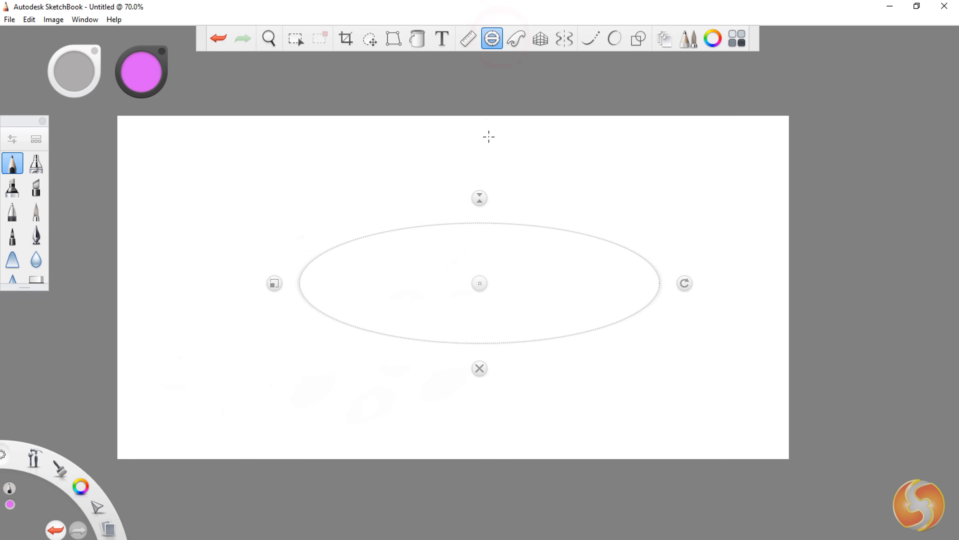
{"action": "left_click_drag", "start_coordinate": [514, 226], "coordinate": [599, 328]}
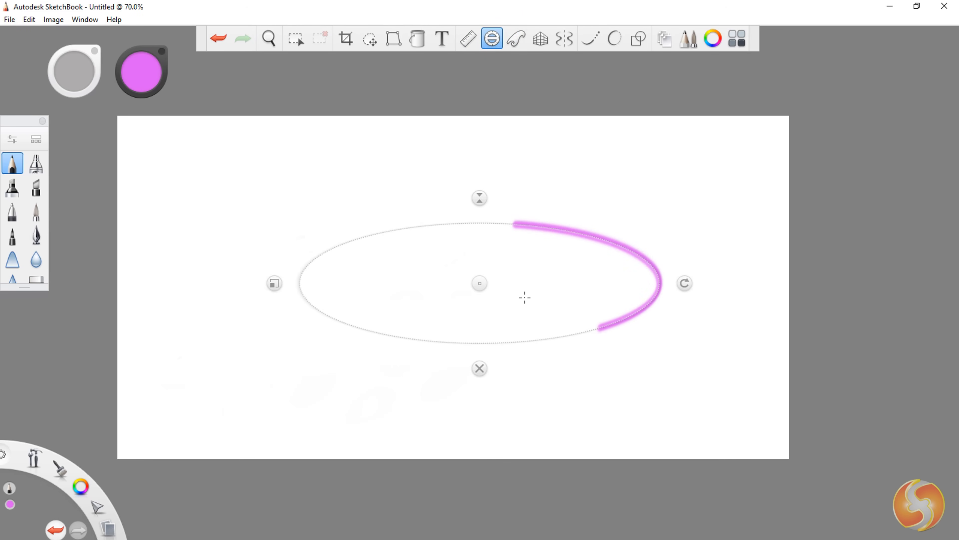
{"action": "left_click", "coordinate": [516, 39]}
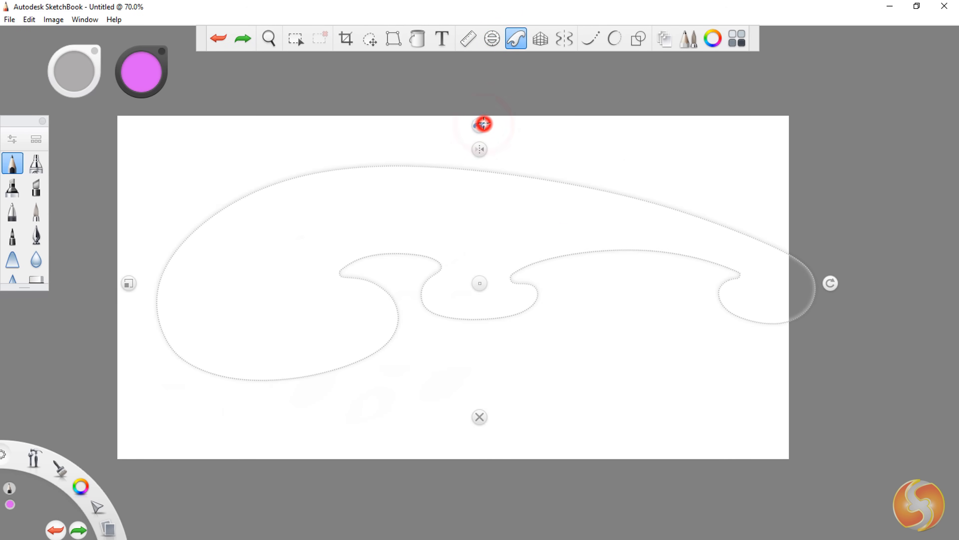
{"action": "left_click_drag", "start_coordinate": [462, 165], "coordinate": [667, 239]}
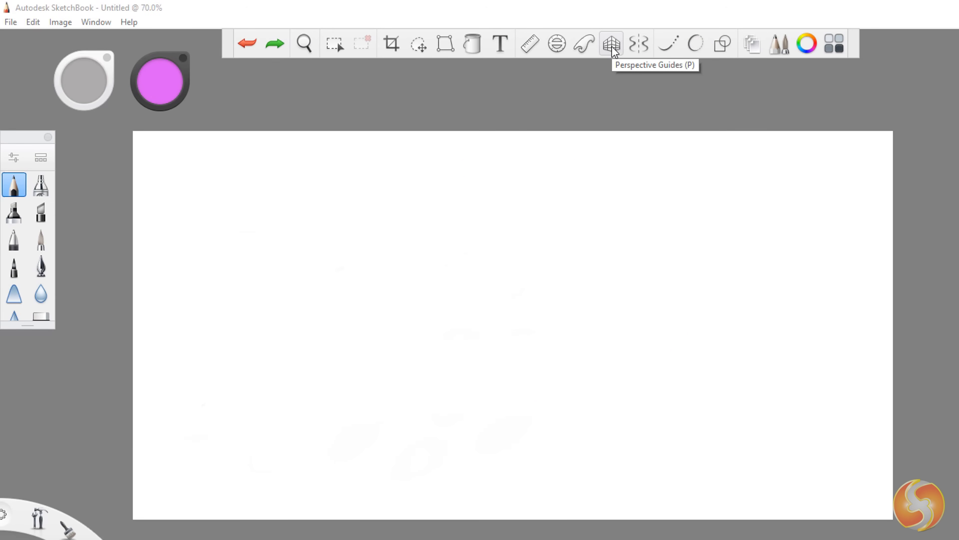
Step: Turn on Perspective Guides, switch to 3-point mode and drag a vanishing point to tilt the horizon
{"action": "left_click", "coordinate": [610, 43]}
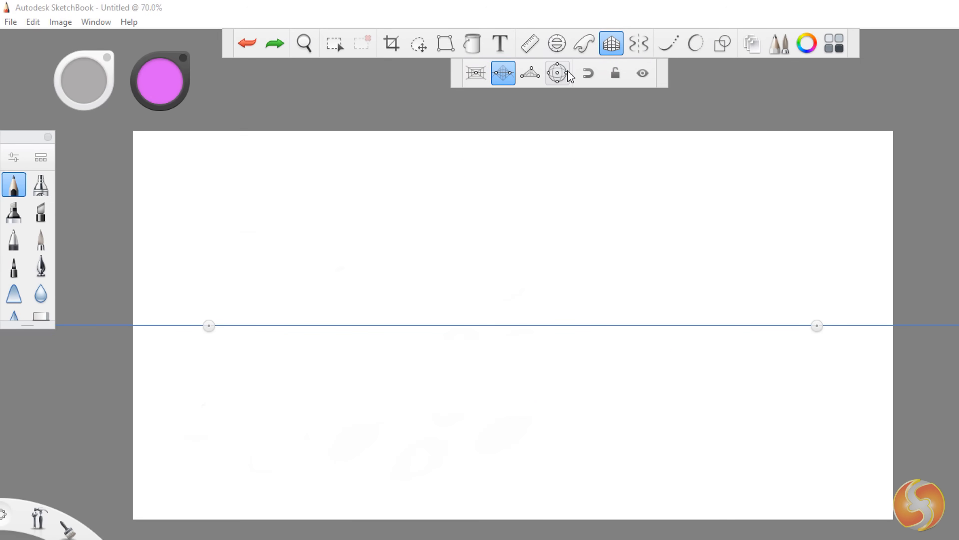
{"action": "left_click", "coordinate": [503, 73]}
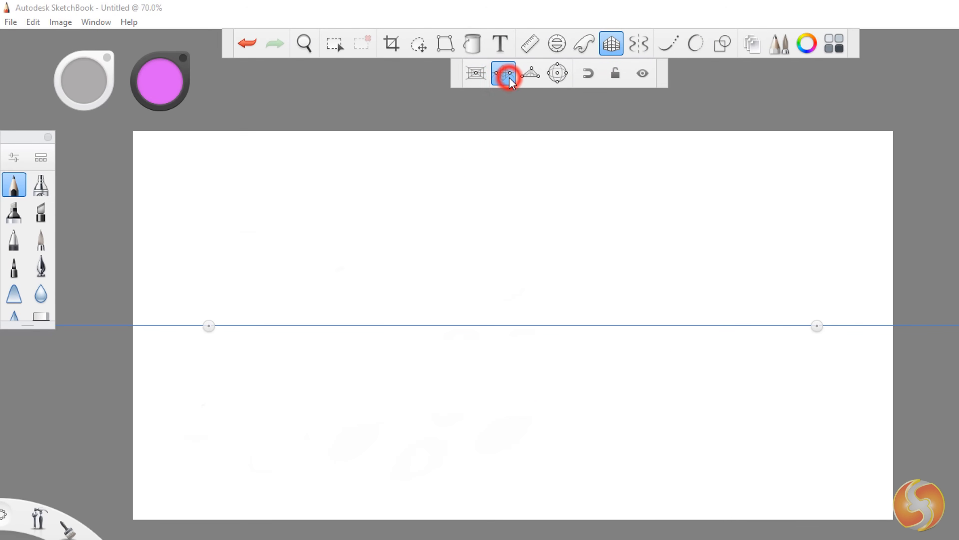
{"action": "left_click", "coordinate": [529, 73]}
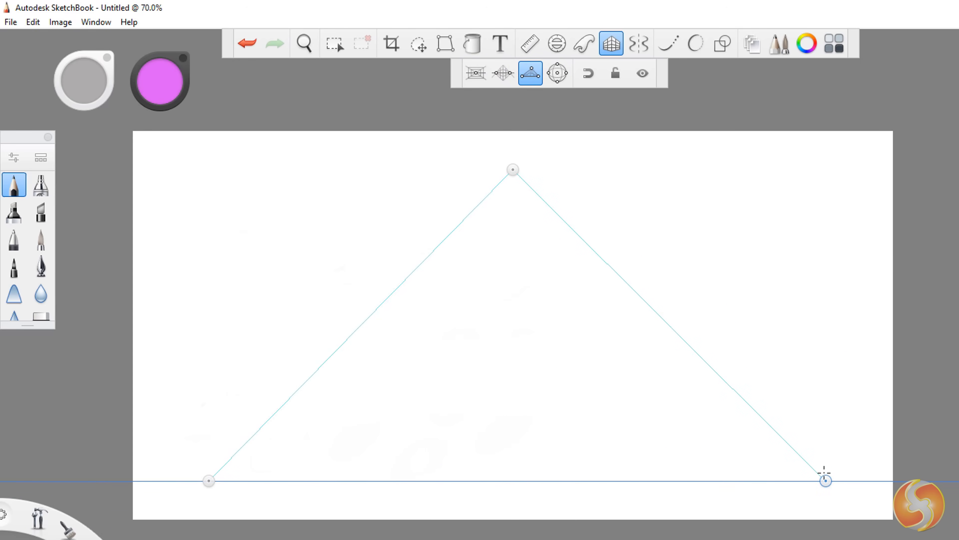
{"action": "left_click_drag", "start_coordinate": [367, 332], "coordinate": [453, 260]}
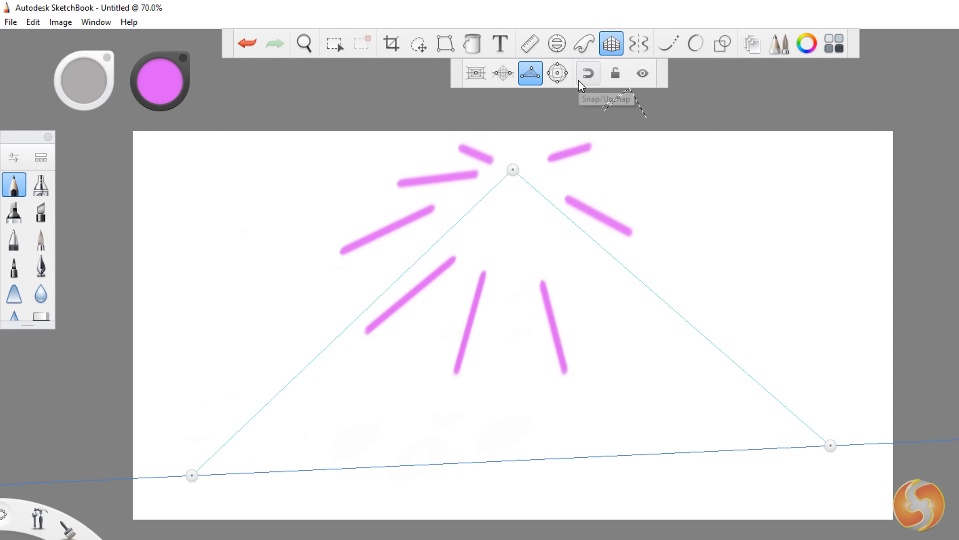
Step: Try Snap and Unsnap strokes, then switch to the Symmetry tool for mirrored drawing
{"action": "left_click", "coordinate": [587, 73]}
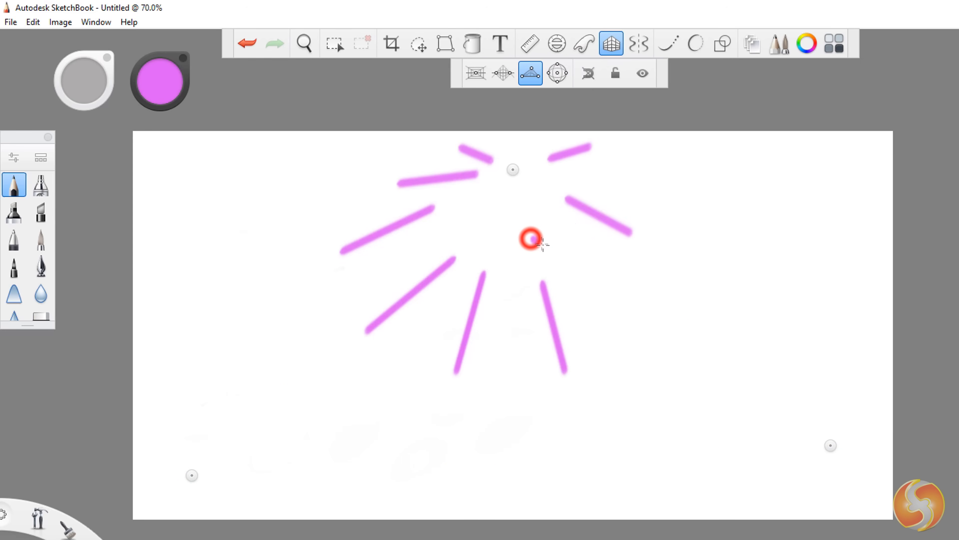
{"action": "left_click", "coordinate": [614, 72]}
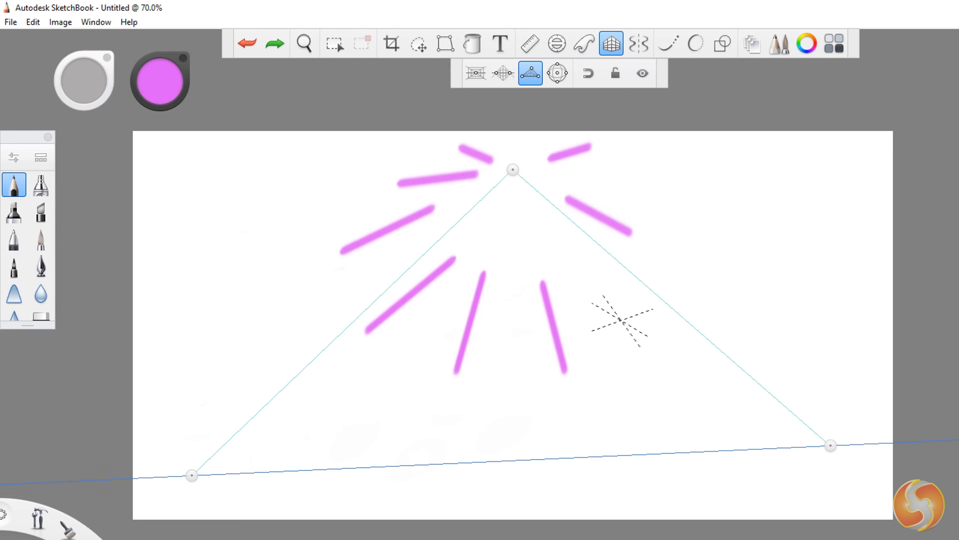
{"action": "left_click", "coordinate": [638, 43]}
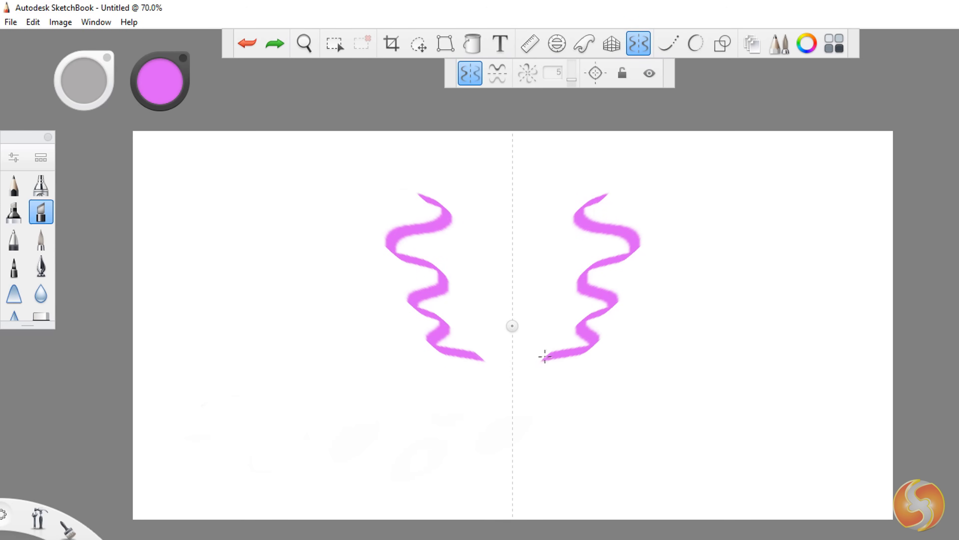
Step: Turn off the Symmetry guide so the canvas can be cleared
{"action": "left_click", "coordinate": [527, 73]}
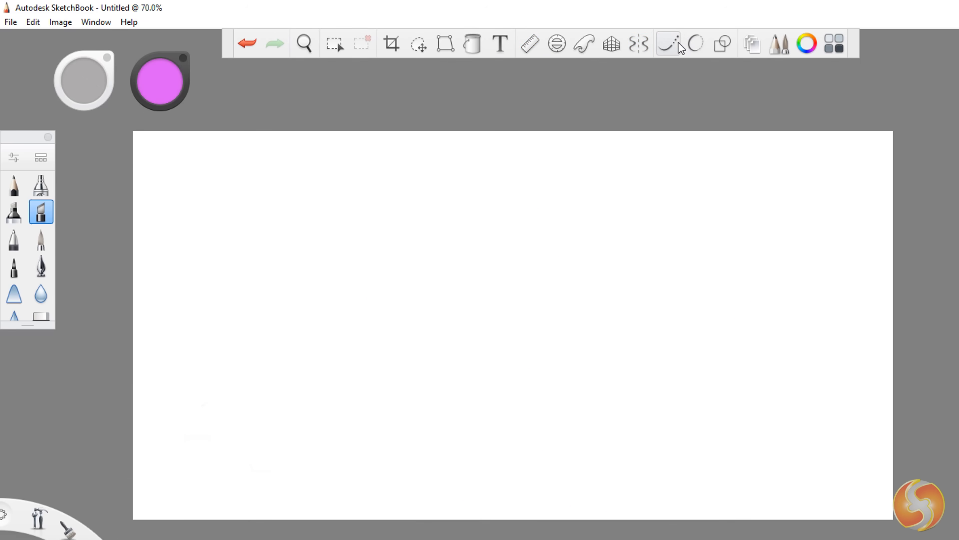
Step: Draw a wavy ribbon with Steady Stroke, then try Predictive Stroke smoothing
{"action": "left_click", "coordinate": [668, 43]}
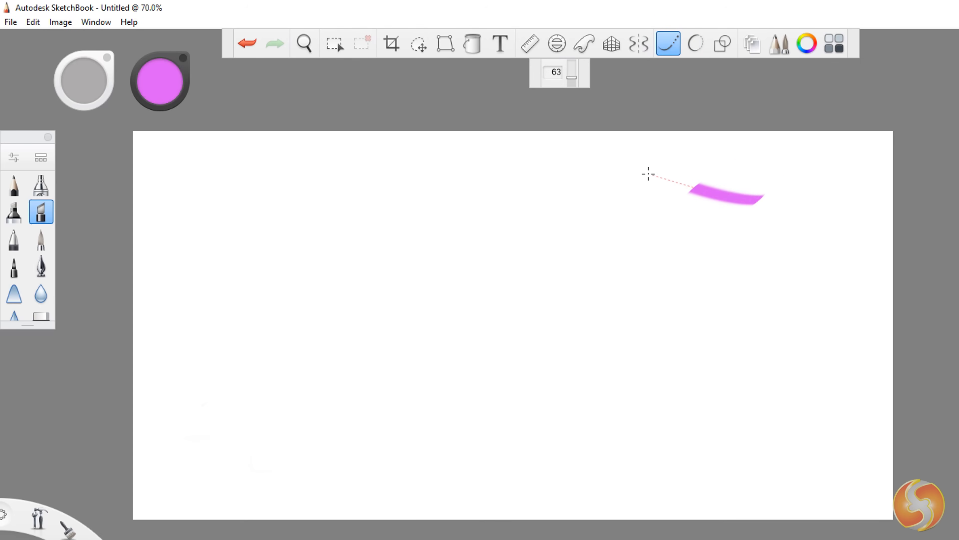
{"action": "left_click_drag", "start_coordinate": [647, 174], "coordinate": [494, 276]}
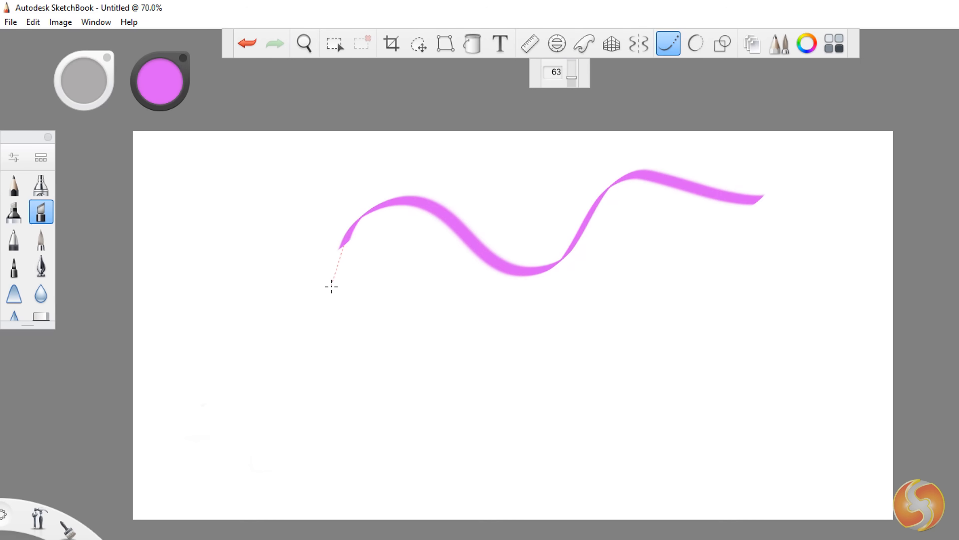
{"action": "left_click", "coordinate": [696, 43]}
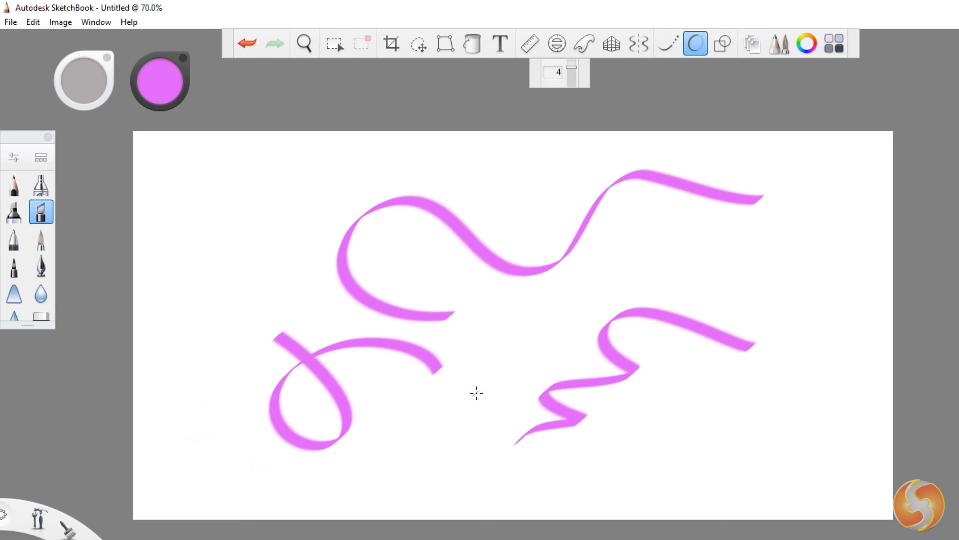
{"action": "left_click", "coordinate": [723, 44]}
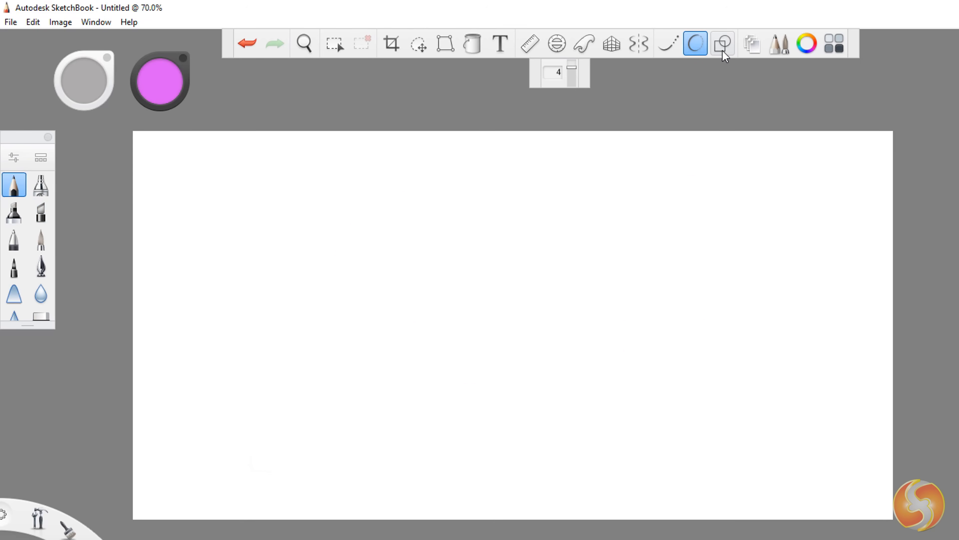
Step: With the Shape tools, draw a straight line and a rectangle in the upper canvas
{"action": "left_click", "coordinate": [723, 44]}
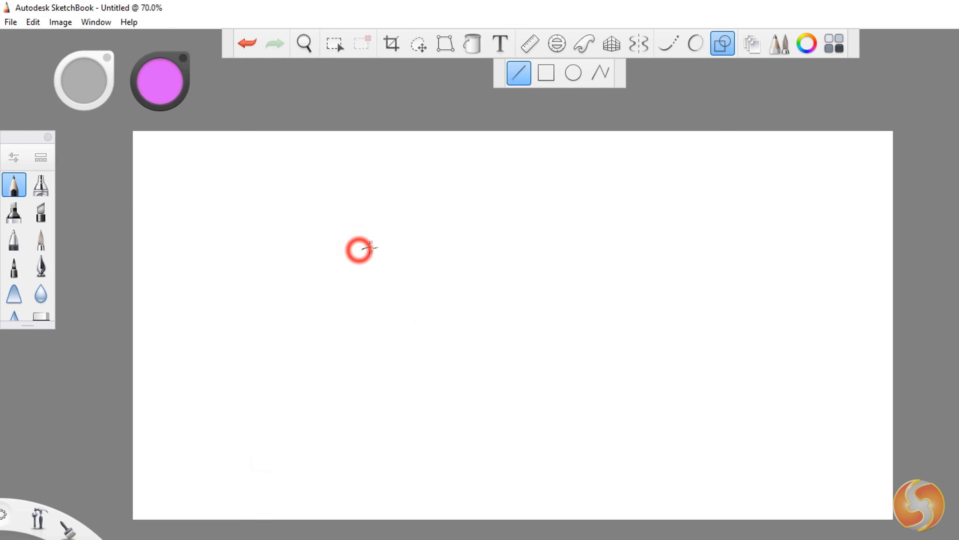
{"action": "left_click_drag", "start_coordinate": [359, 249], "coordinate": [546, 188]}
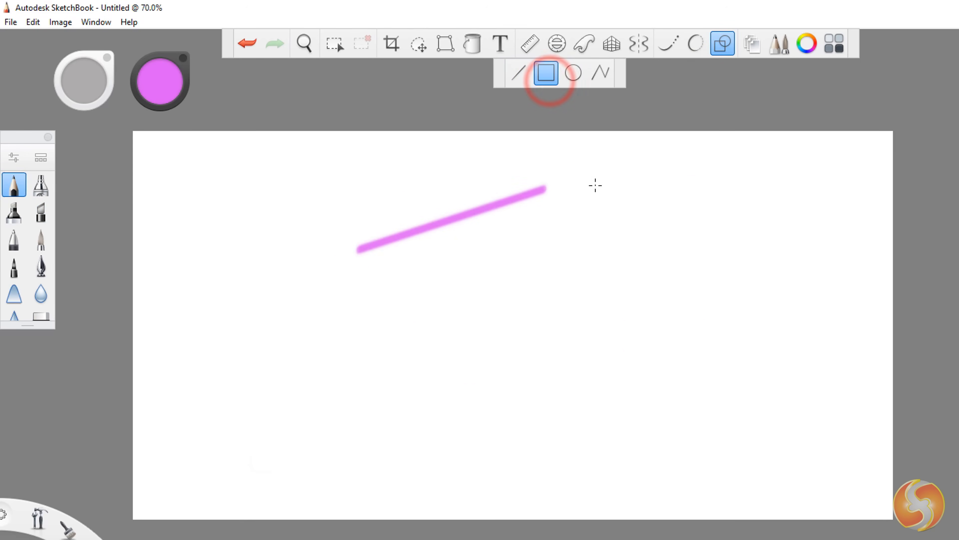
{"action": "left_click_drag", "start_coordinate": [591, 182], "coordinate": [731, 264]}
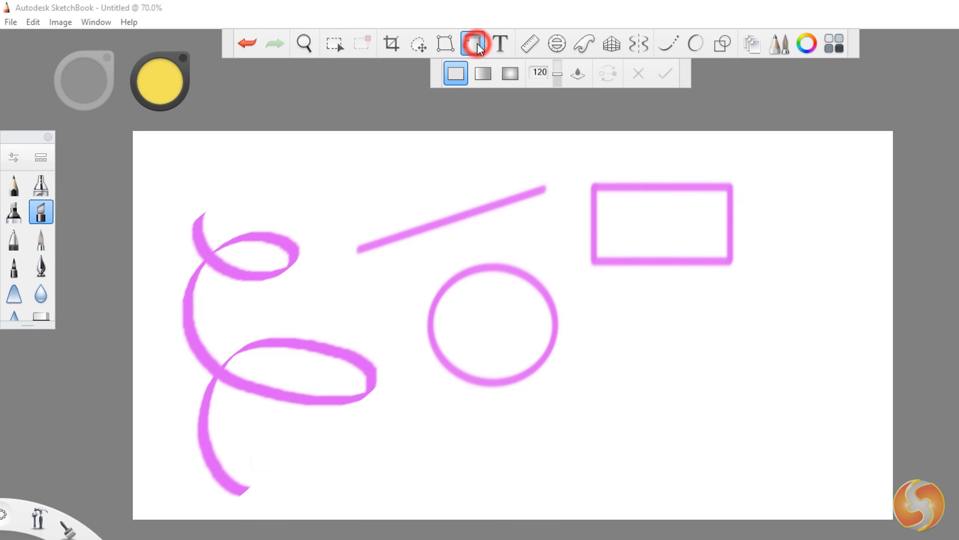
{"action": "left_click", "coordinate": [472, 43]}
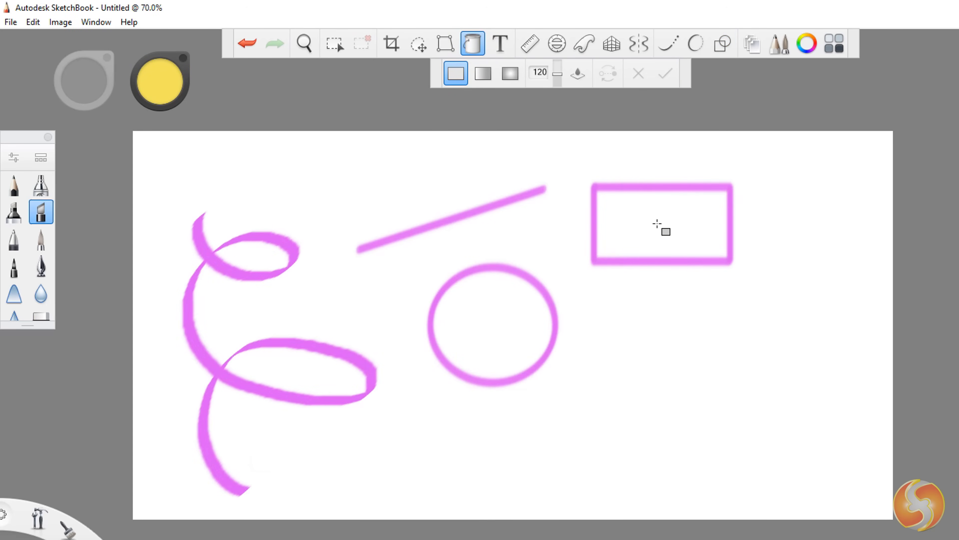
{"action": "left_click", "coordinate": [661, 224]}
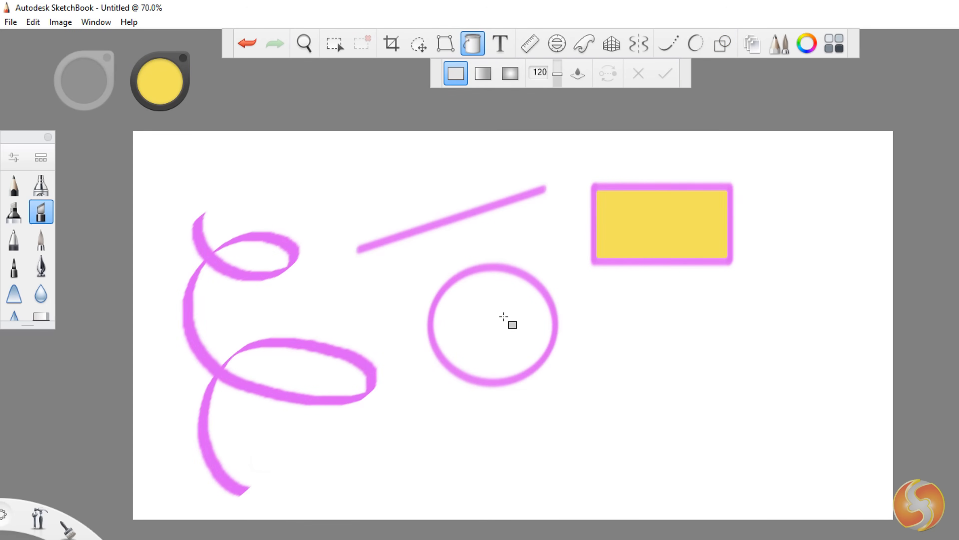
{"action": "left_click", "coordinate": [496, 318]}
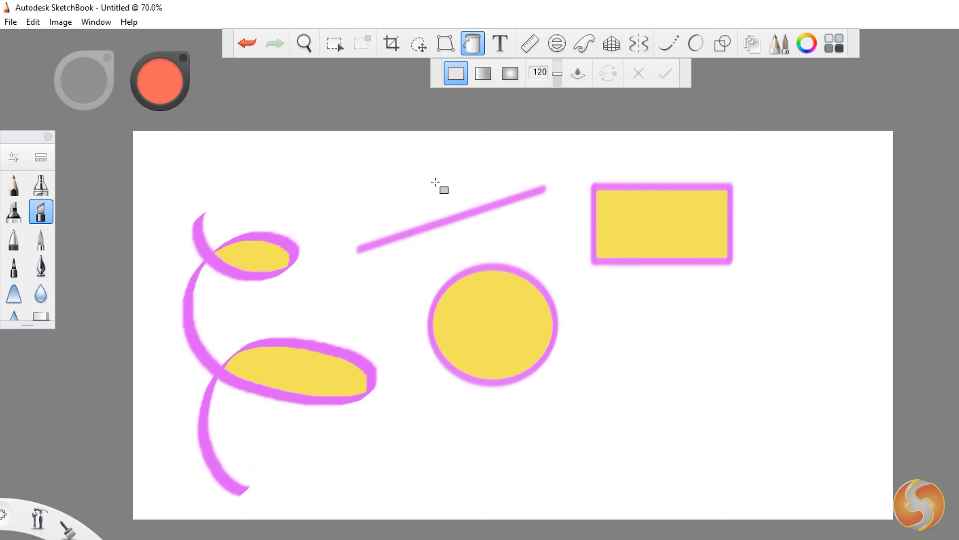
{"action": "left_click", "coordinate": [635, 332]}
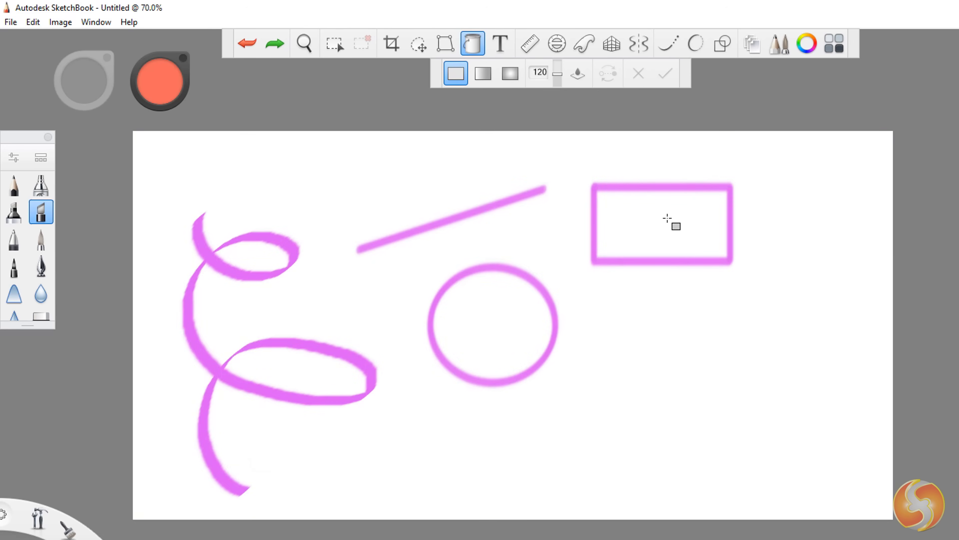
{"action": "left_click", "coordinate": [482, 72]}
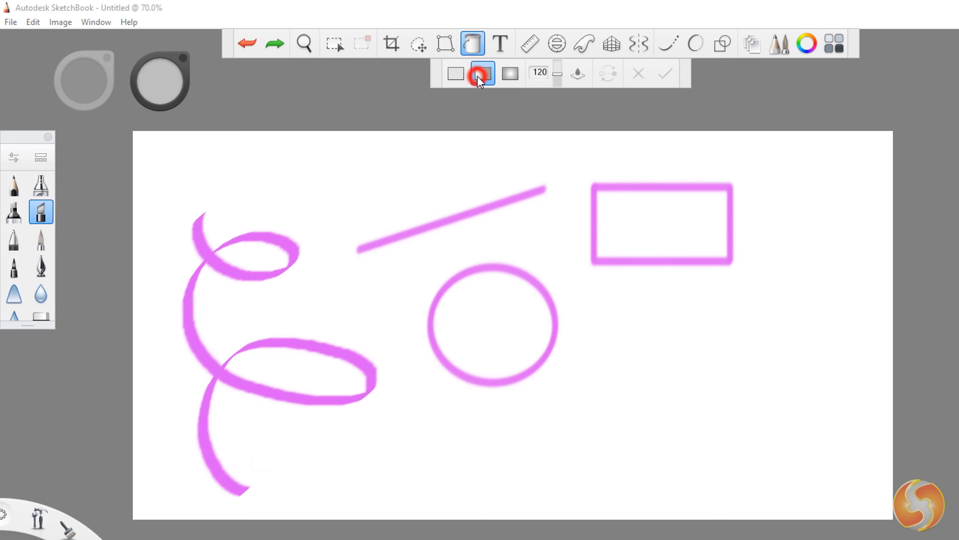
Step: Fill the rectangle with Linear then Radial gradient, pick a stop colour and move a stop
{"action": "left_click", "coordinate": [483, 73]}
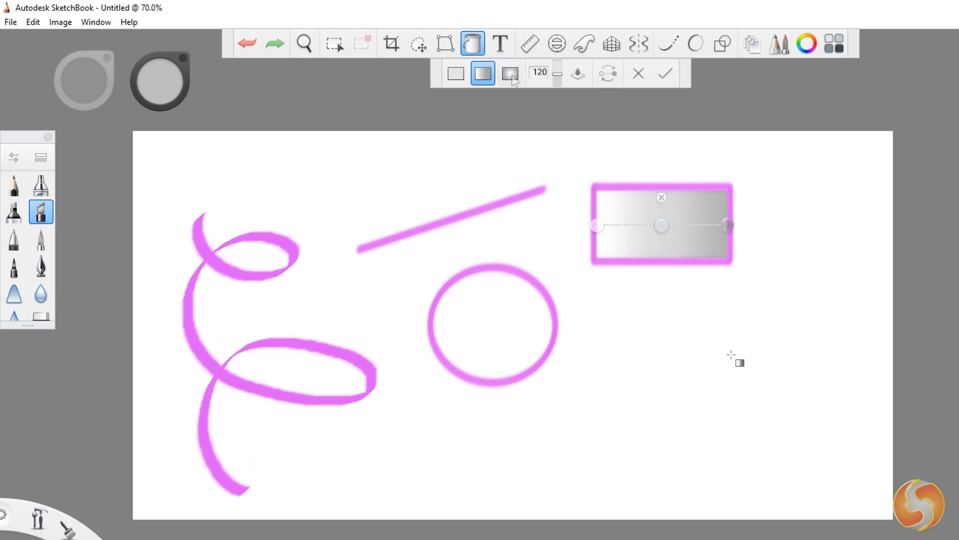
{"action": "left_click", "coordinate": [509, 72]}
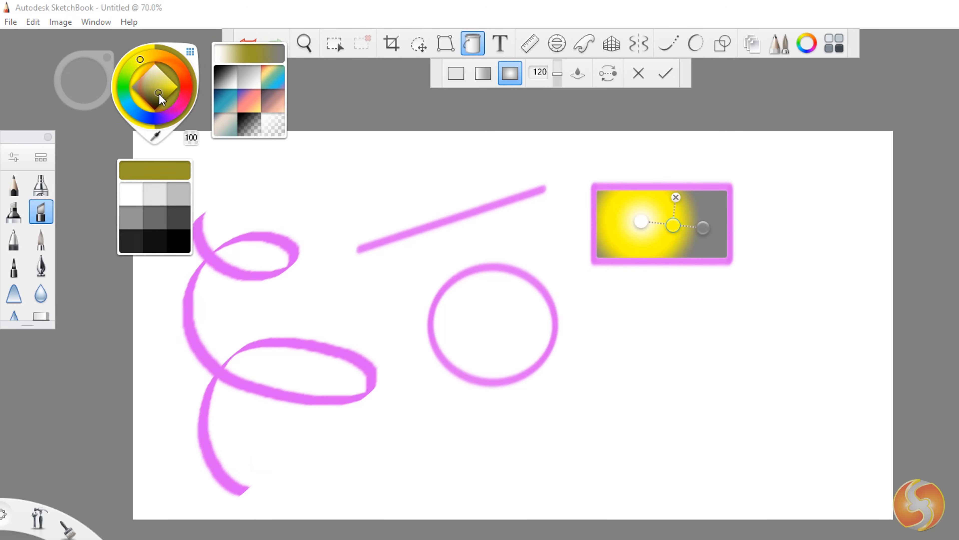
{"action": "left_click", "coordinate": [271, 82]}
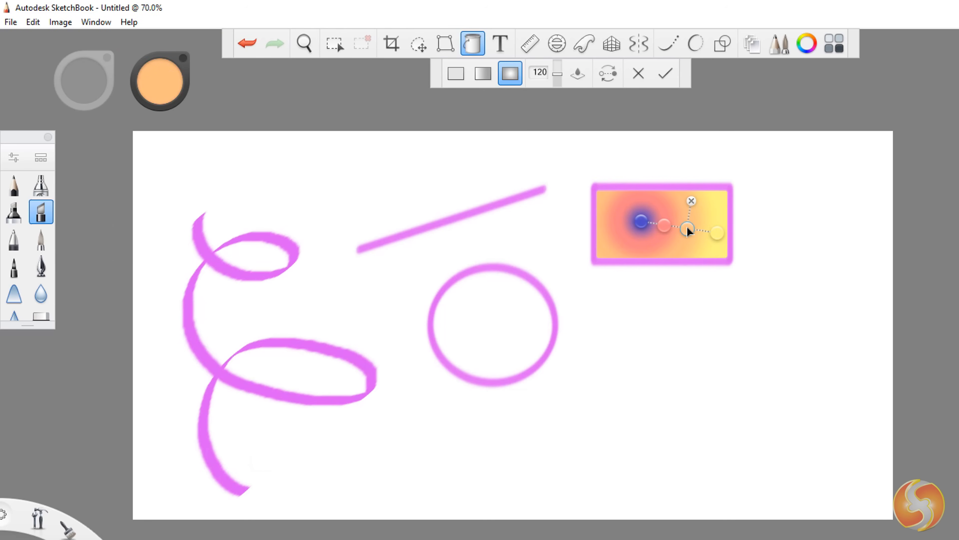
{"action": "left_click_drag", "start_coordinate": [640, 221], "coordinate": [679, 227]}
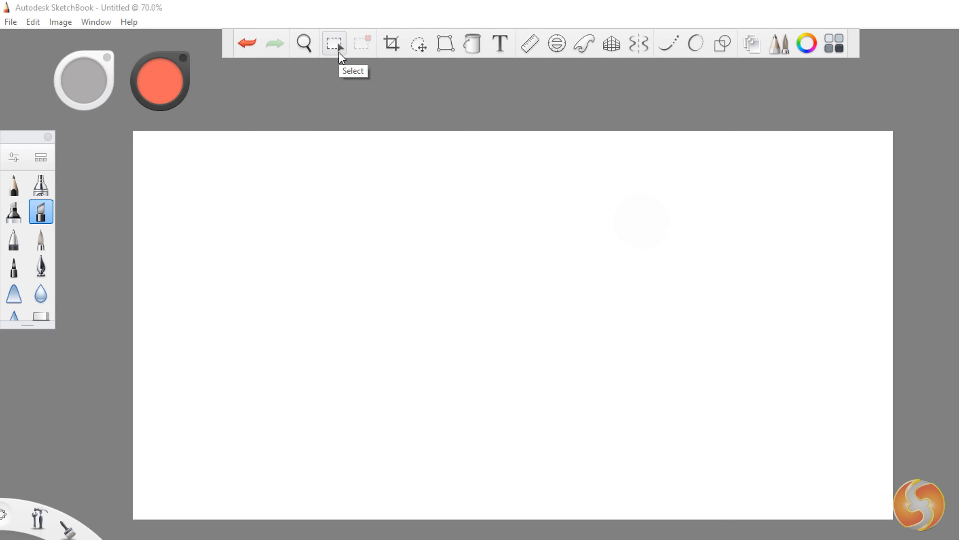
Step: Drag a rectangular marquee and paint orange strokes clipped inside it
{"action": "left_click", "coordinate": [334, 43]}
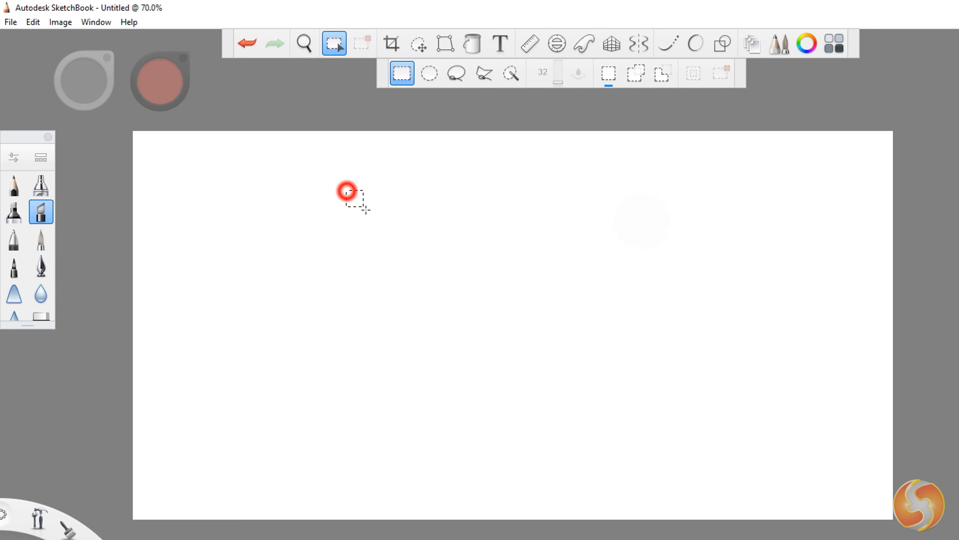
{"action": "left_click_drag", "start_coordinate": [346, 190], "coordinate": [608, 340]}
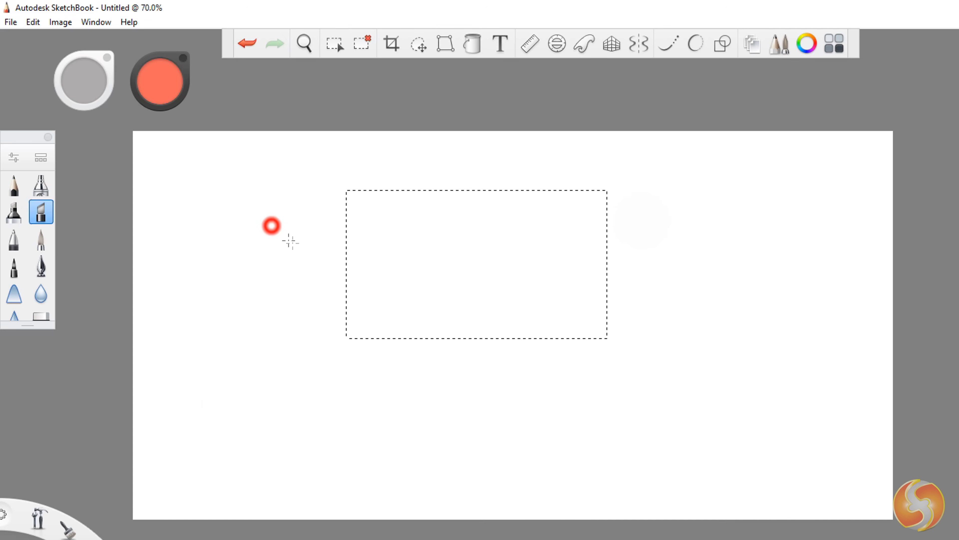
{"action": "left_click_drag", "start_coordinate": [429, 248], "coordinate": [603, 272]}
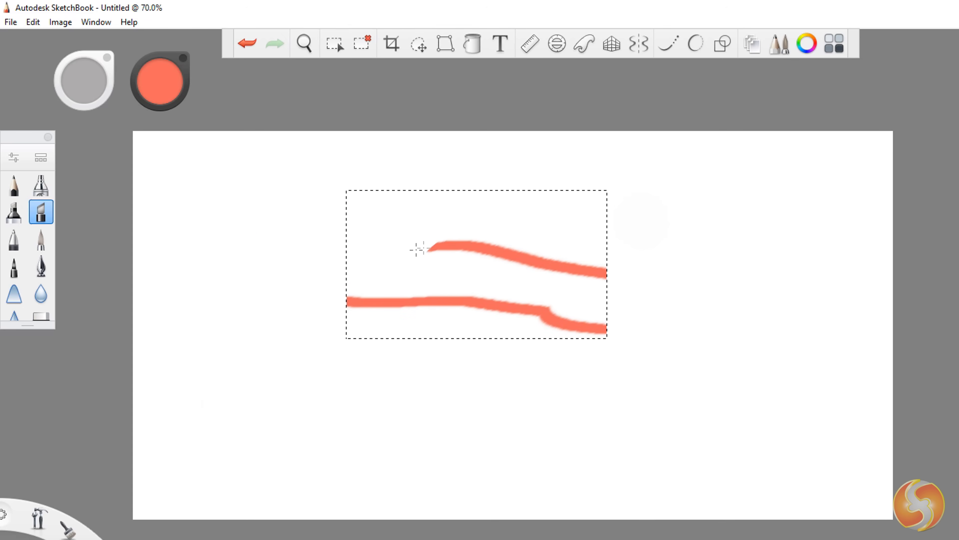
Step: Switch the selection mode to freehand Lasso, then Polyline Lasso
{"action": "left_click", "coordinate": [334, 43]}
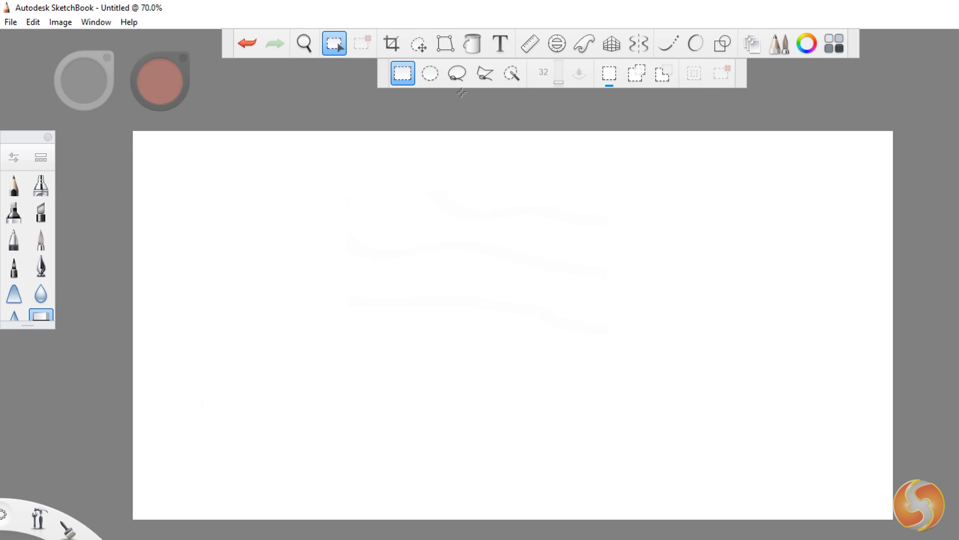
{"action": "left_click", "coordinate": [457, 73]}
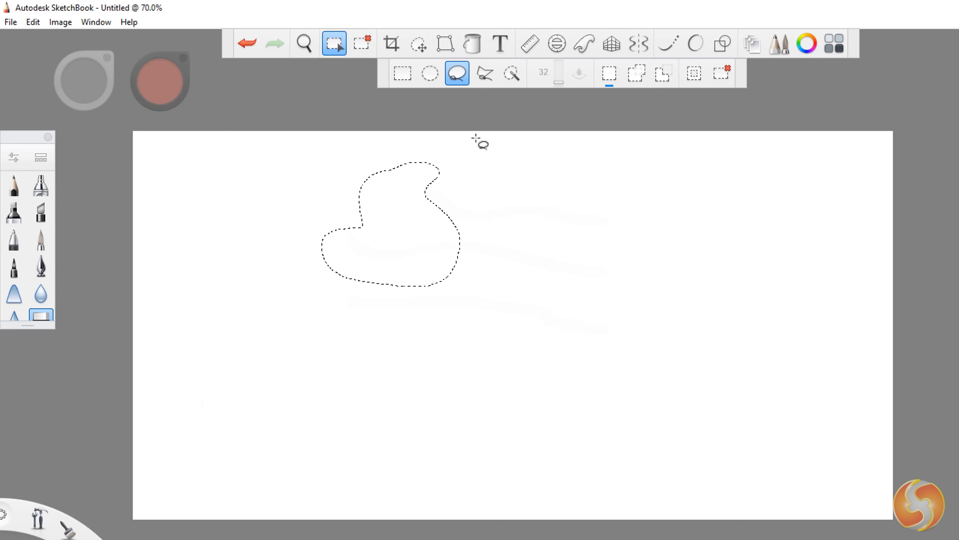
{"action": "left_click", "coordinate": [485, 73]}
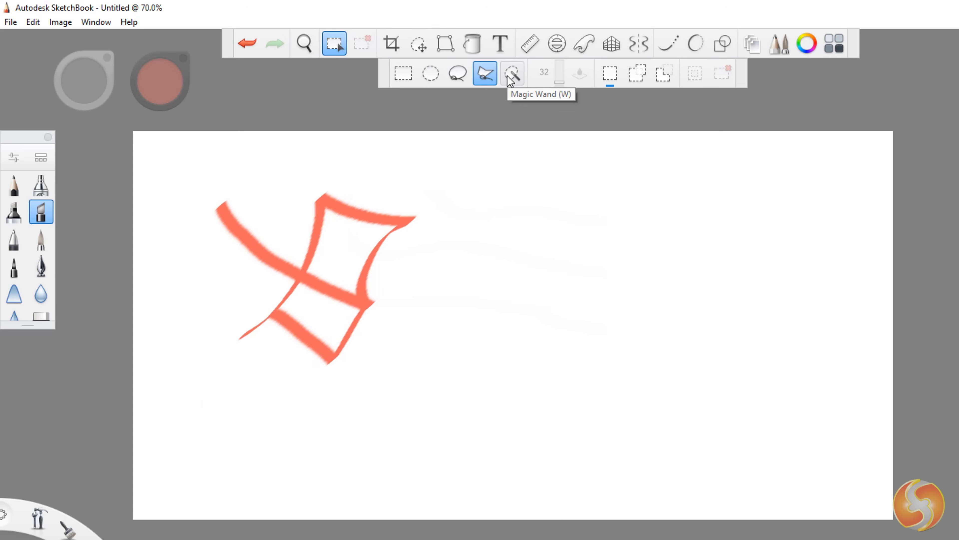
Step: Magic-Wand select the orange shape, use Add to Selection, then Deselect everything
{"action": "left_click", "coordinate": [513, 73]}
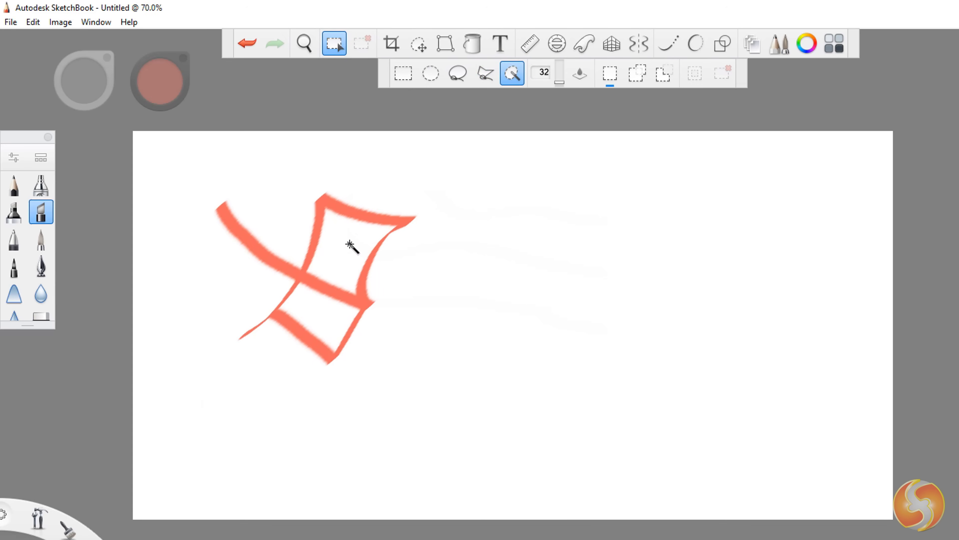
{"action": "left_click", "coordinate": [318, 309]}
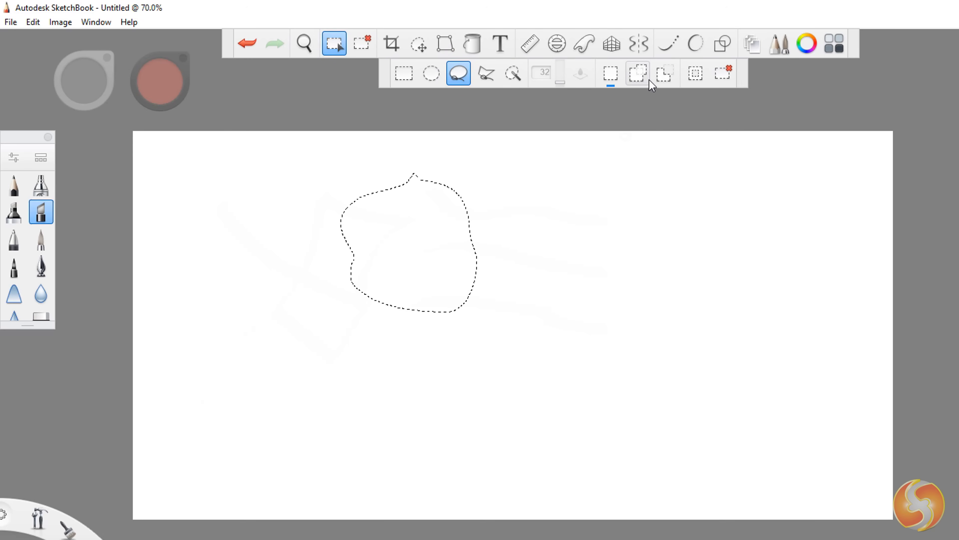
{"action": "left_click", "coordinate": [404, 73]}
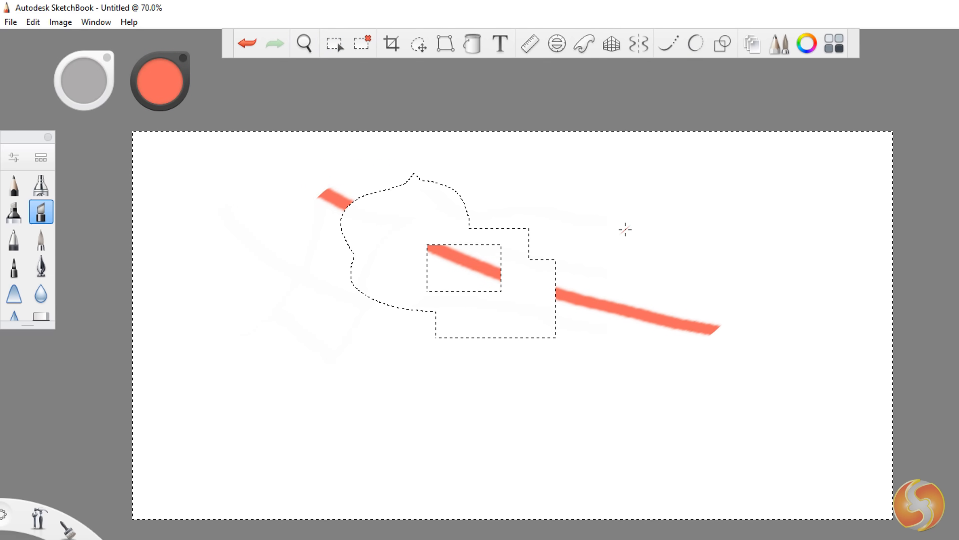
{"action": "mouse_move", "coordinate": [360, 44]}
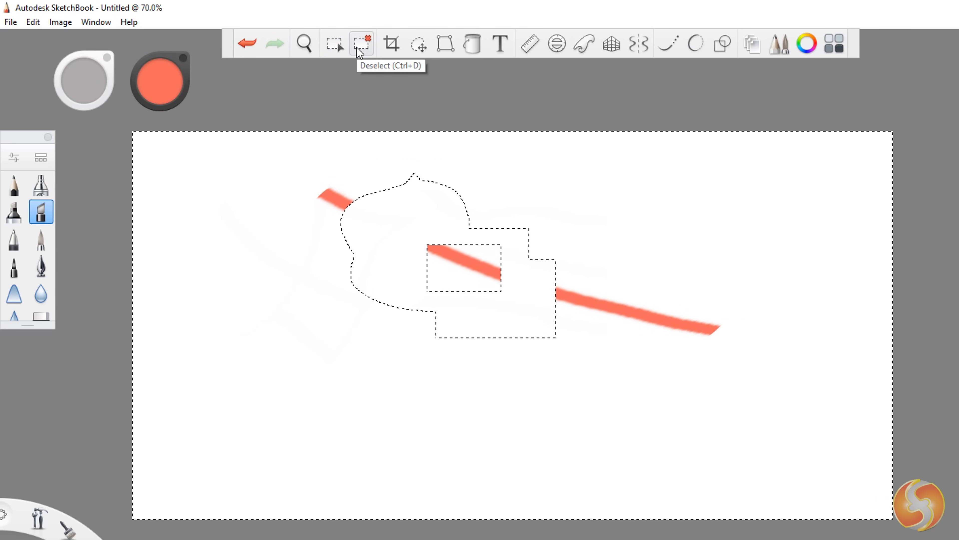
{"action": "left_click", "coordinate": [361, 44]}
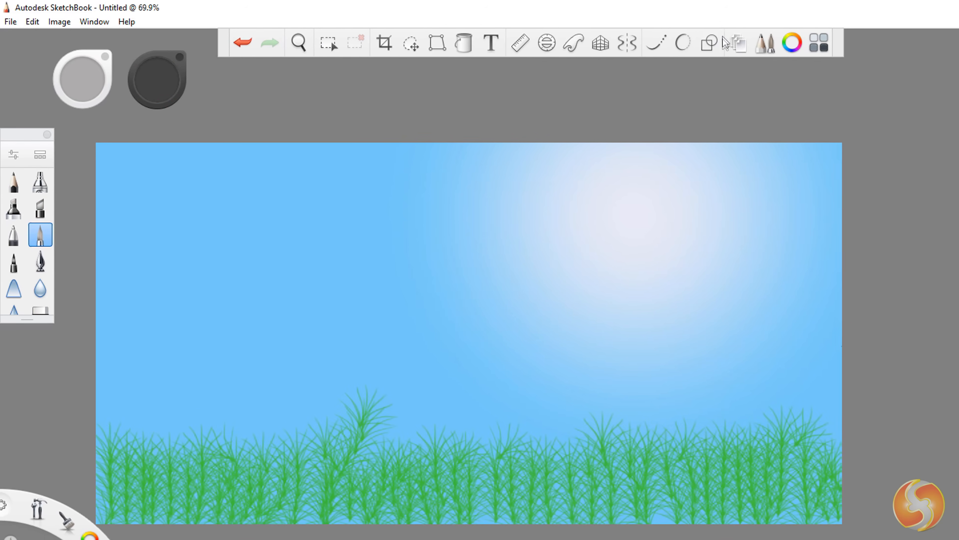
Step: In the Layer Editor, toggle the Background layer's visibility and add a new empty layer for clouds
{"action": "left_click", "coordinate": [699, 41]}
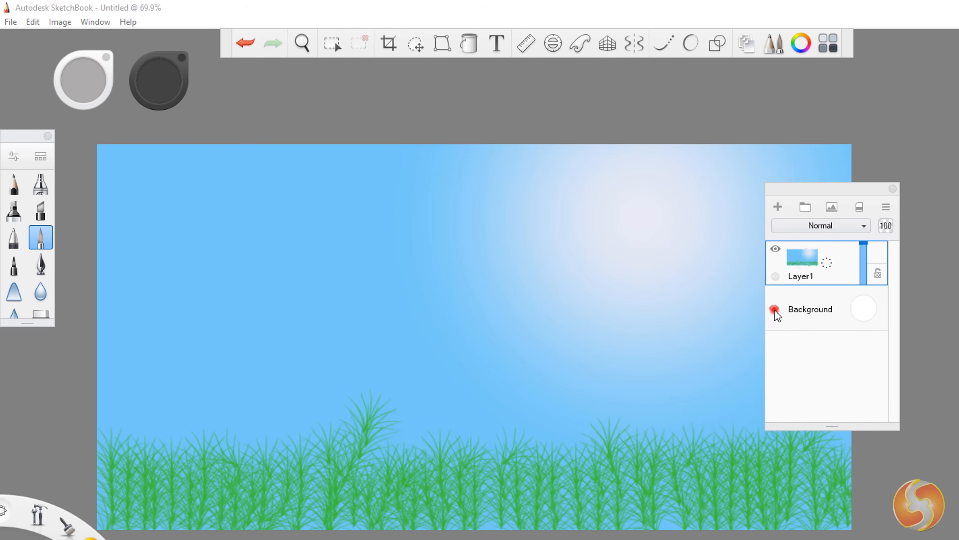
{"action": "left_click", "coordinate": [775, 311]}
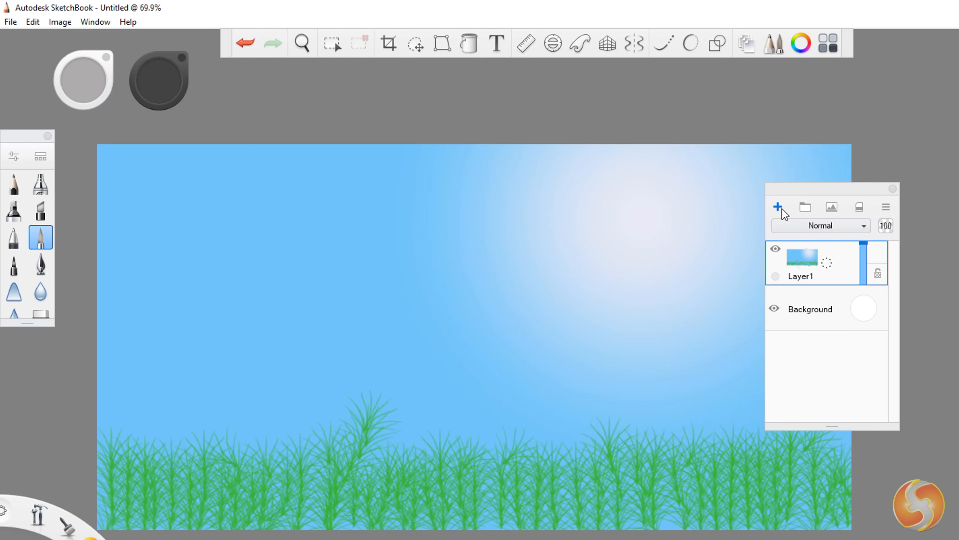
{"action": "left_click", "coordinate": [779, 206]}
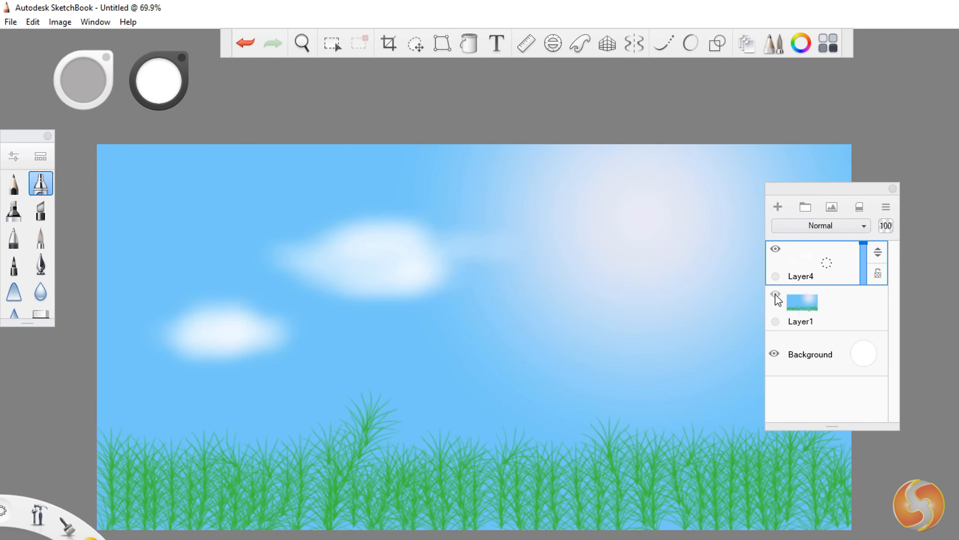
Step: Hide and re-show the sky-and-grass layer and toggle another layer's visibility
{"action": "left_click", "coordinate": [775, 294]}
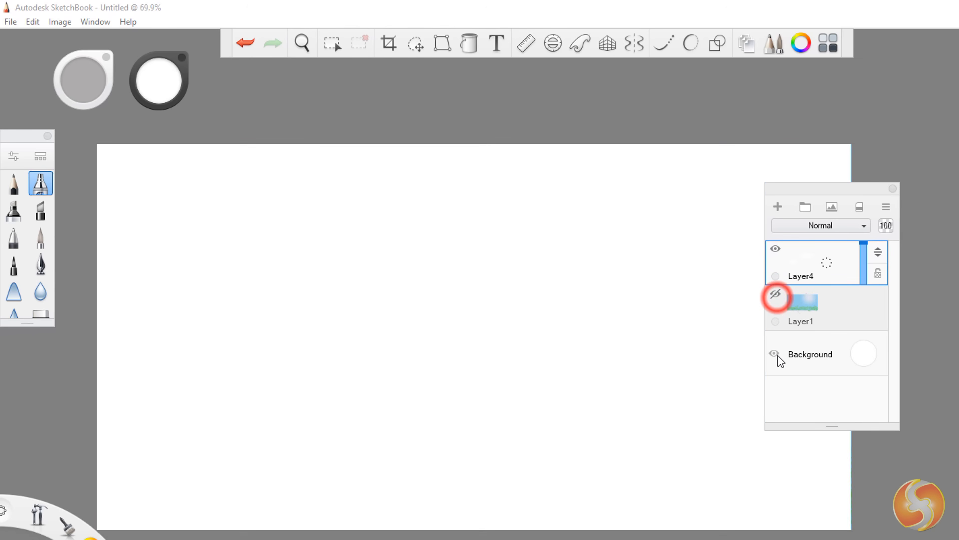
{"action": "left_click", "coordinate": [775, 354]}
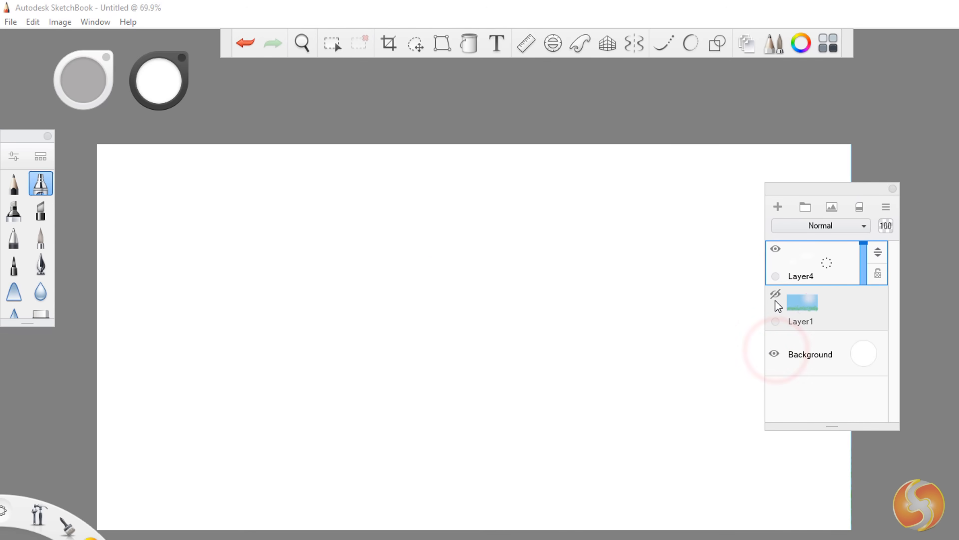
{"action": "left_click", "coordinate": [776, 294]}
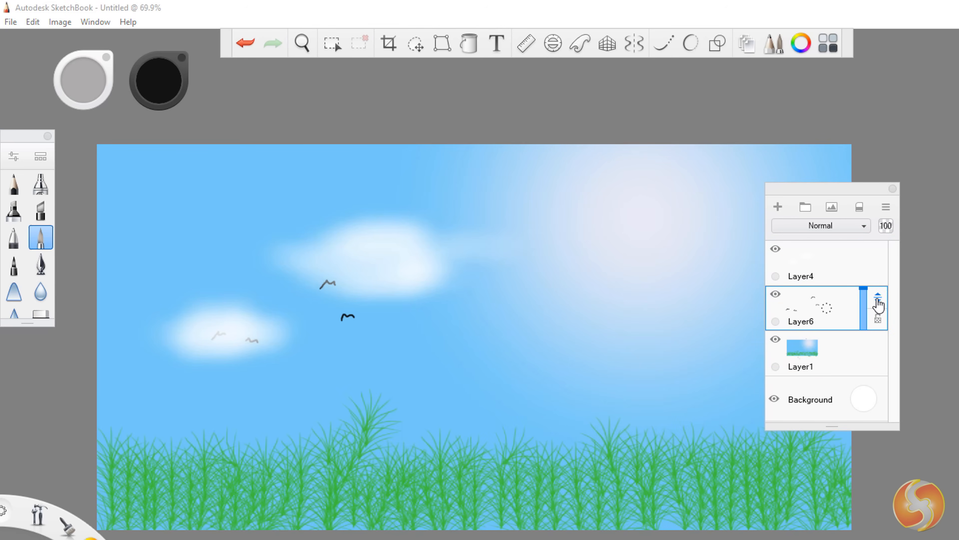
Step: Drag the birds layer's reorder handle to move it beneath the sky layer
{"action": "left_click", "coordinate": [877, 305]}
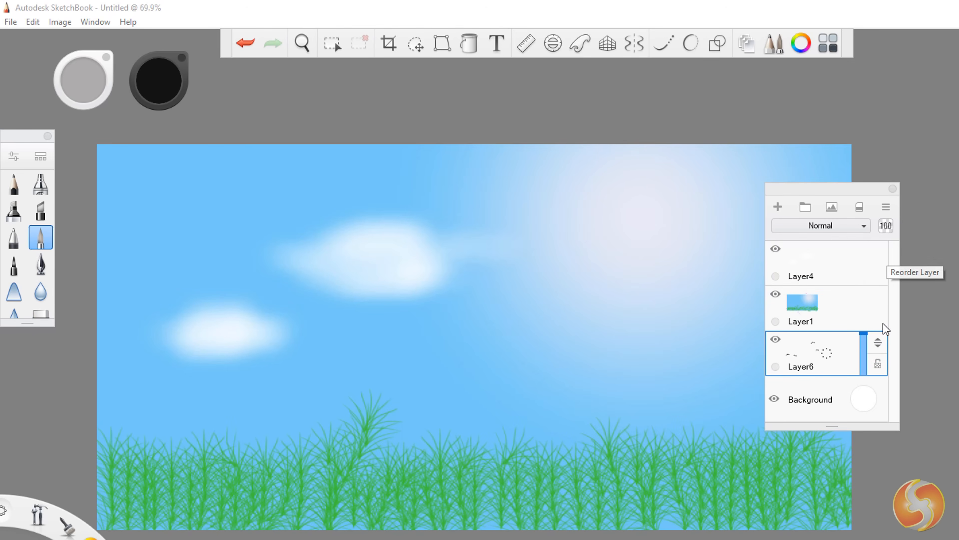
{"action": "left_click_drag", "start_coordinate": [813, 352], "coordinate": [813, 262]}
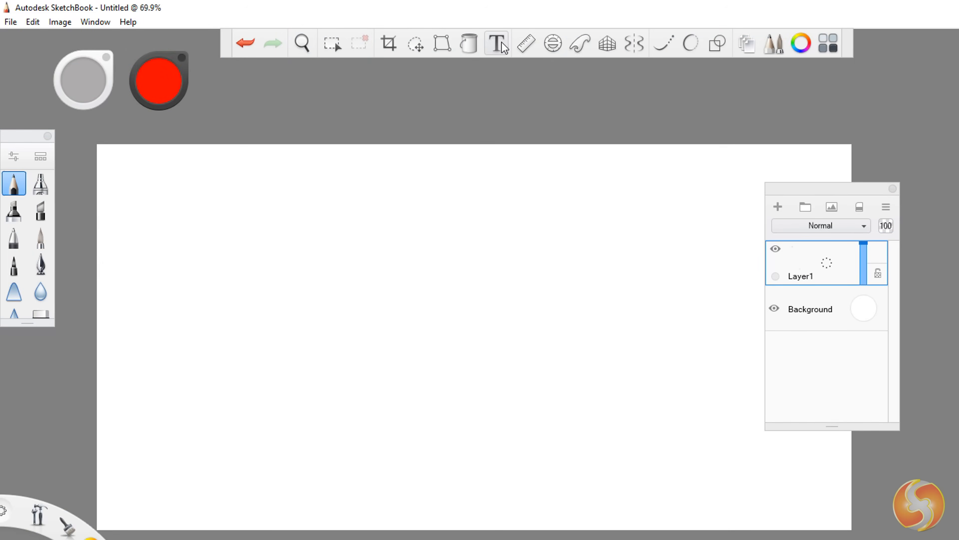
Step: Add a bold 48-point text layer reading 'Autodesk SketchBook' and place it on the canvas
{"action": "left_click", "coordinate": [496, 43]}
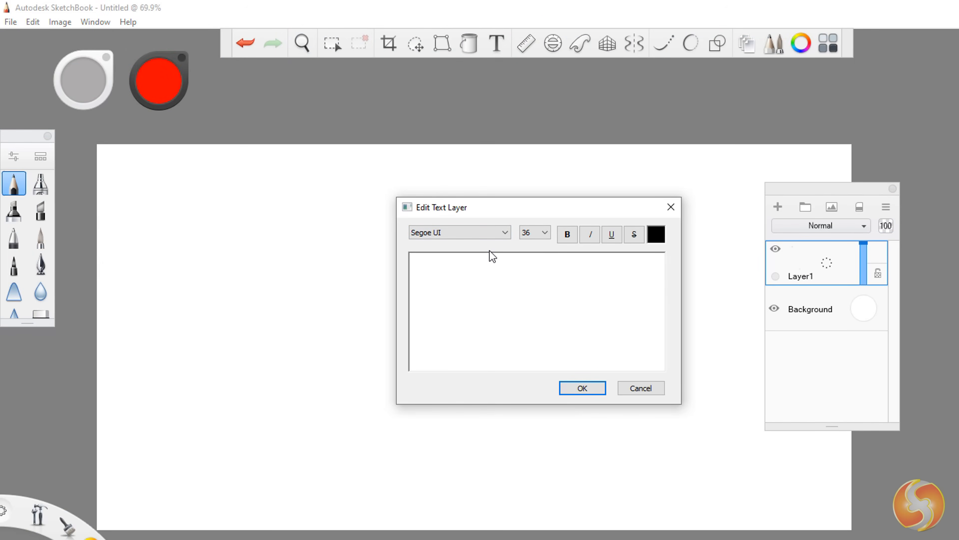
{"action": "type", "text": "Autodesk Sketch"}
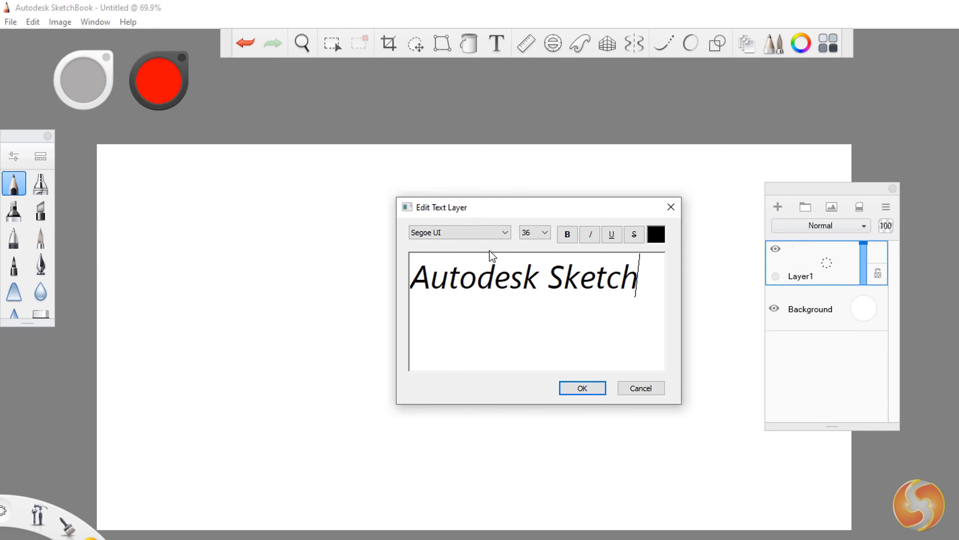
{"action": "left_click", "coordinate": [567, 234]}
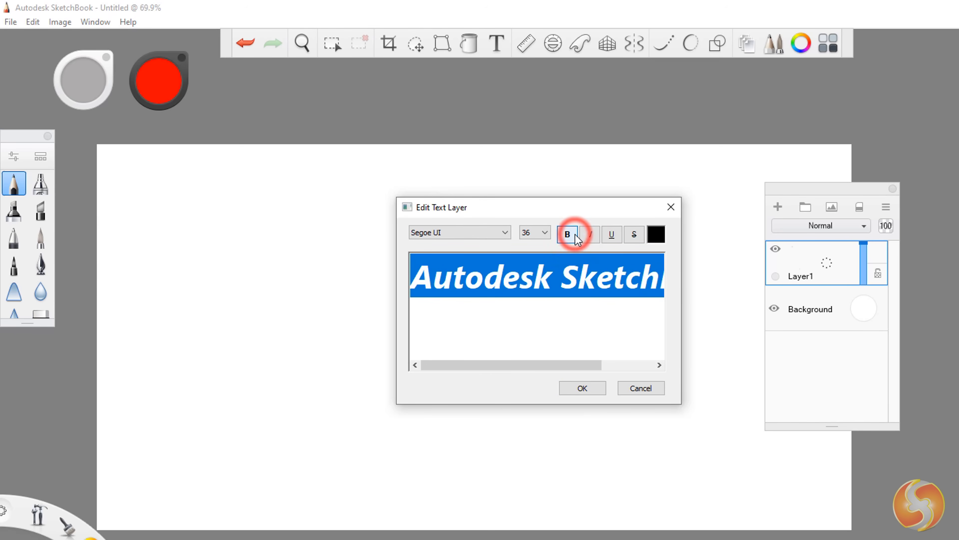
{"action": "left_click", "coordinate": [529, 232]}
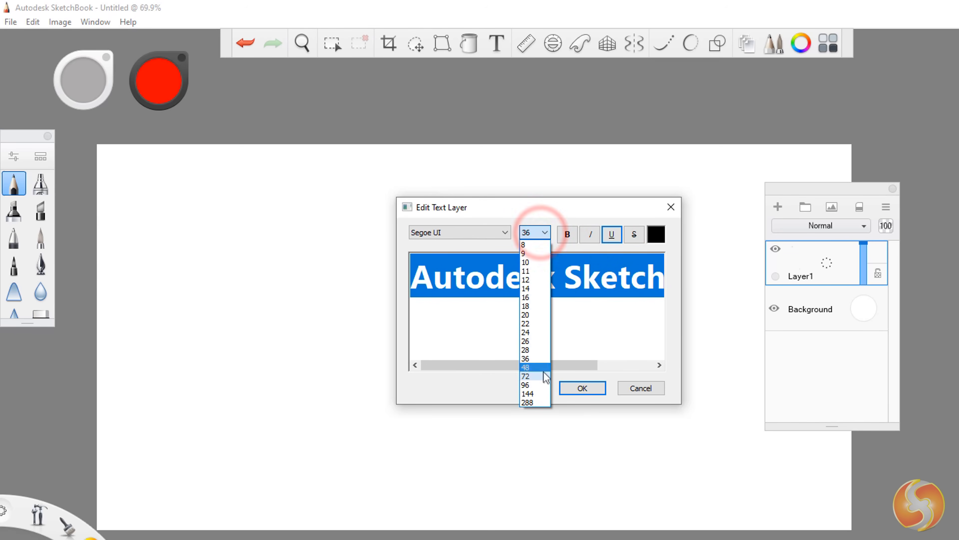
{"action": "left_click", "coordinate": [524, 366]}
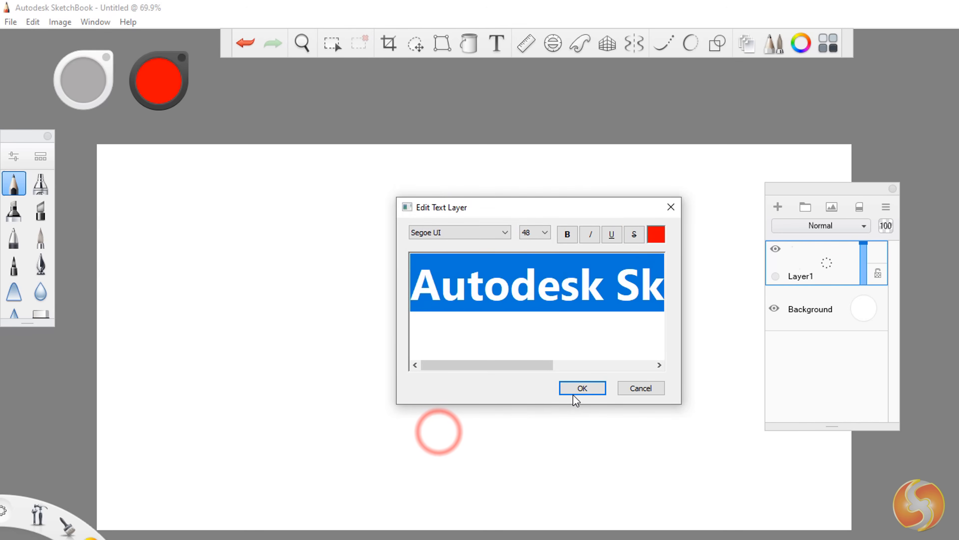
{"action": "left_click", "coordinate": [581, 388]}
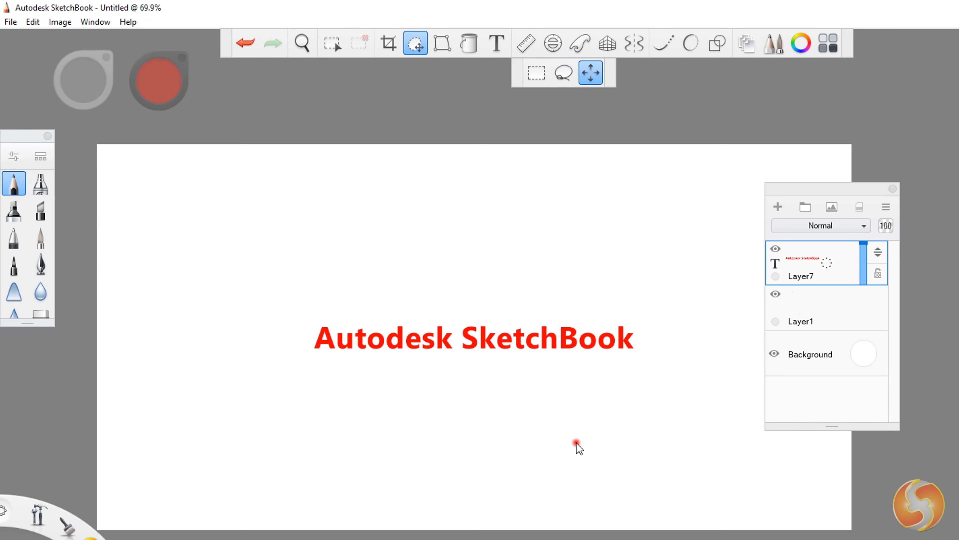
Step: Scale up the red Autodesk SketchBook title and nudge it slightly higher and left
{"action": "left_click_drag", "start_coordinate": [578, 445], "coordinate": [461, 333]}
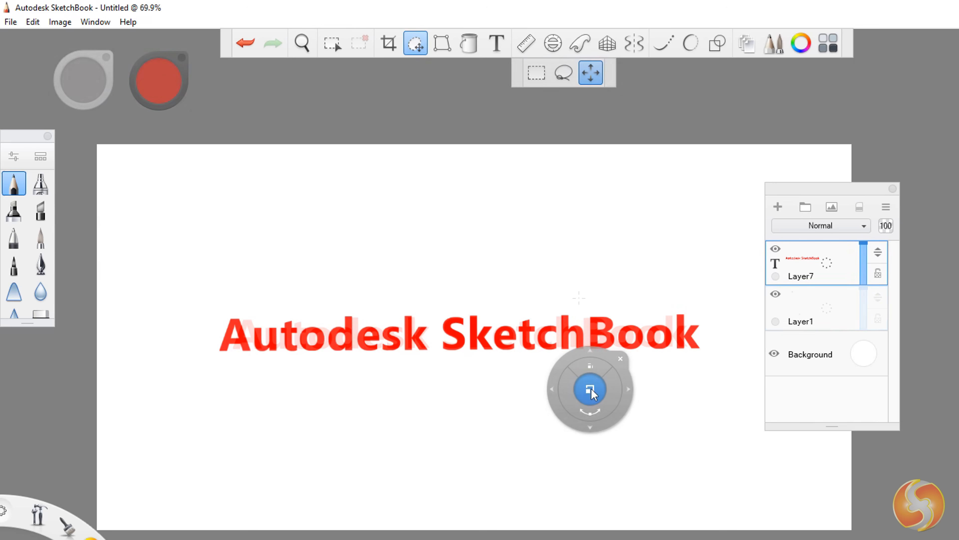
{"action": "left_click_drag", "start_coordinate": [317, 232], "coordinate": [647, 237]}
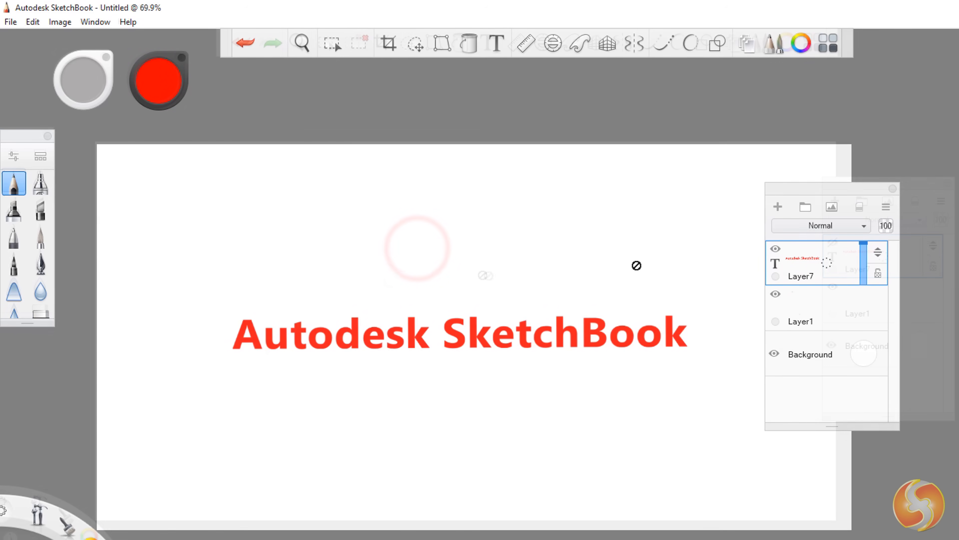
Step: Import the canal photo as new Layer8 above the hidden text layer
{"action": "left_click", "coordinate": [10, 21]}
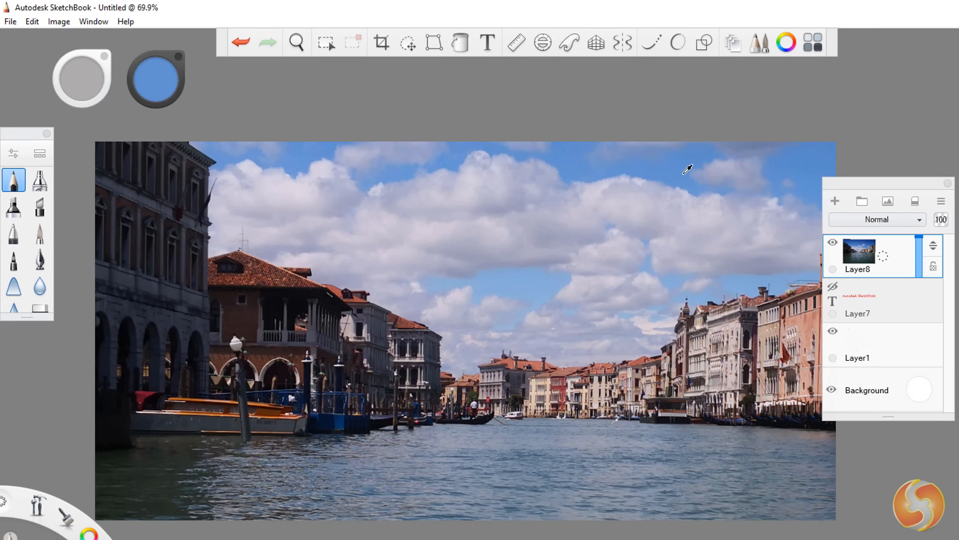
{"action": "mouse_move", "coordinate": [736, 180]}
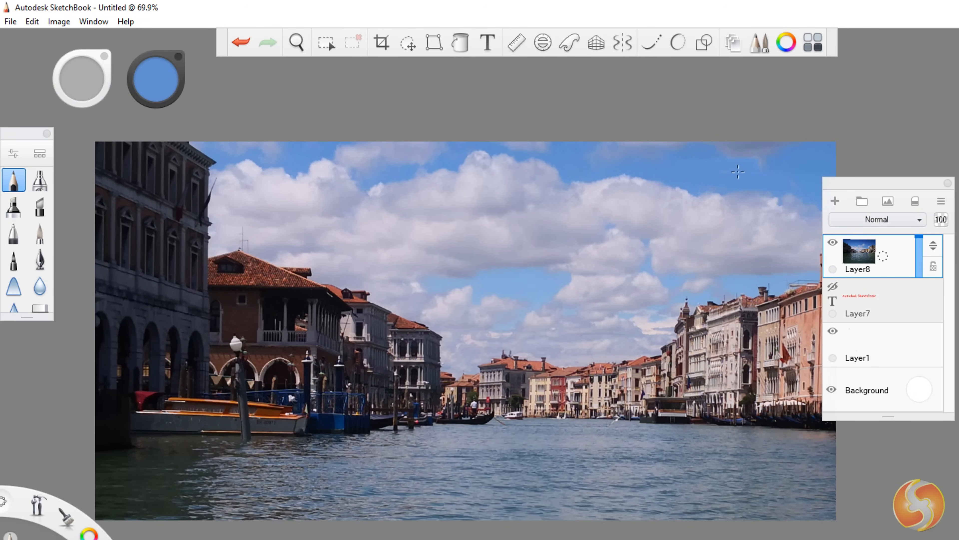
Step: Raise Layer8's brightness to 39 via Image > Brightness/Contrast, leaving contrast at 0
{"action": "left_click", "coordinate": [59, 21]}
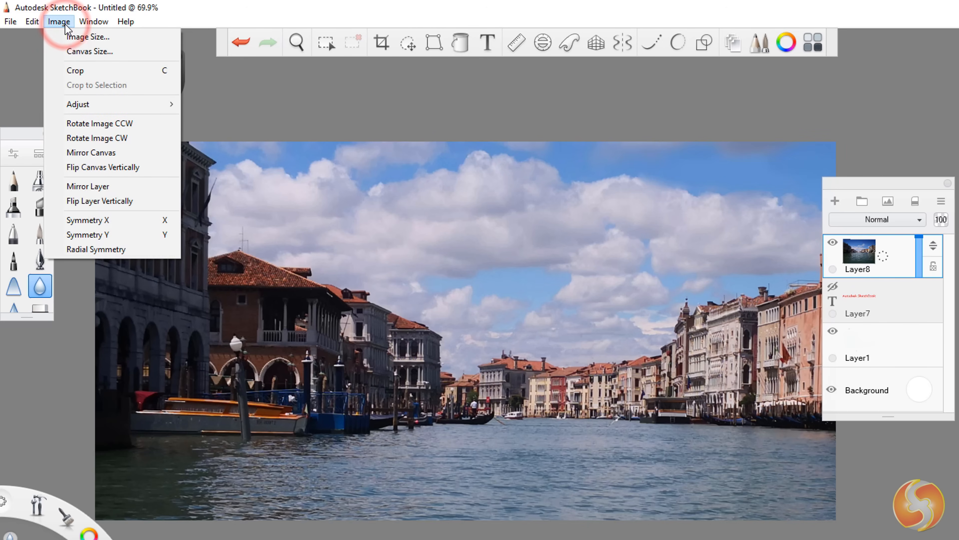
{"action": "mouse_move", "coordinate": [78, 104]}
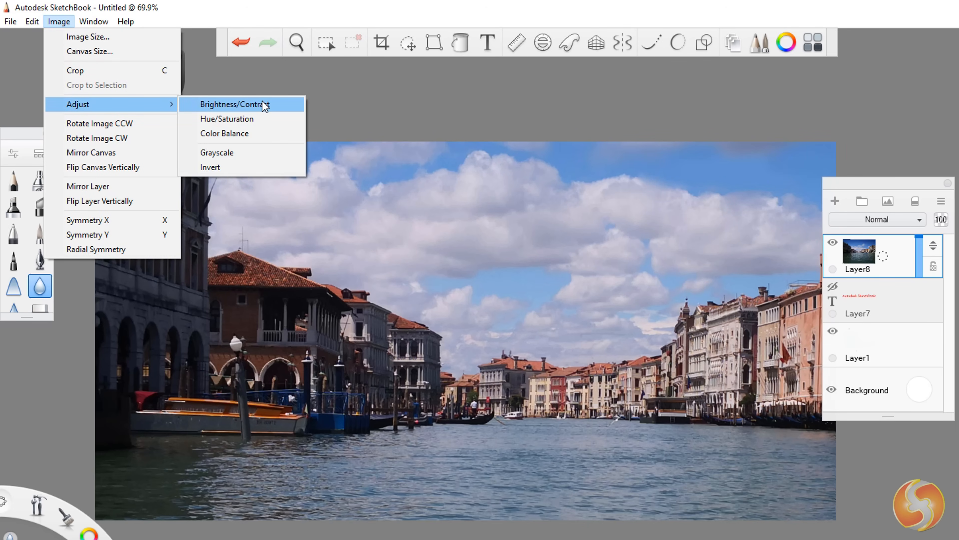
{"action": "left_click", "coordinate": [234, 104]}
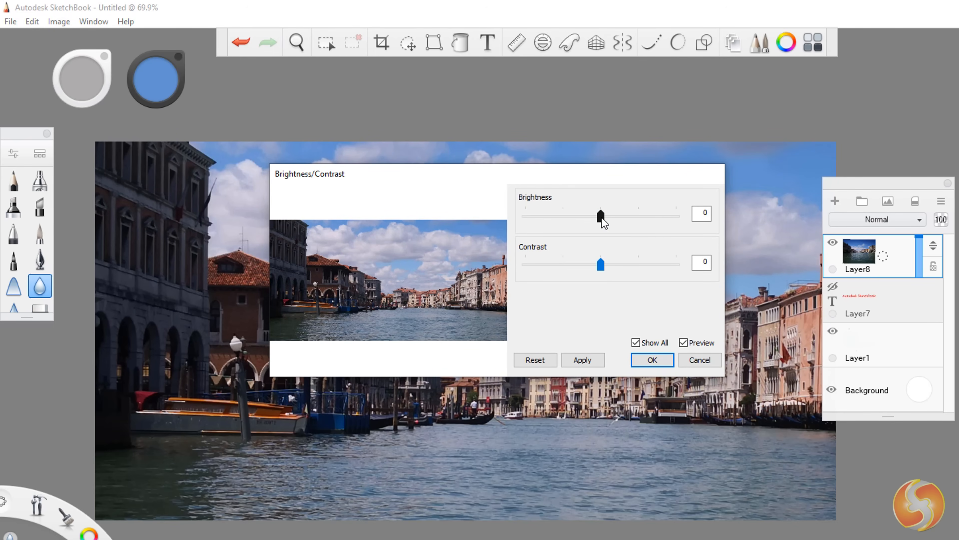
{"action": "left_click_drag", "start_coordinate": [601, 216], "coordinate": [621, 215]}
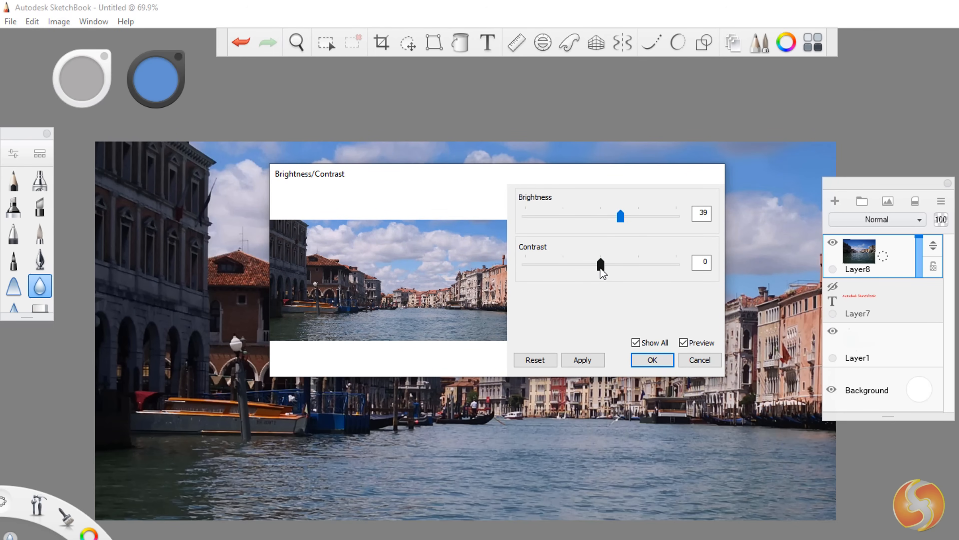
{"action": "left_click_drag", "start_coordinate": [600, 264], "coordinate": [635, 263]}
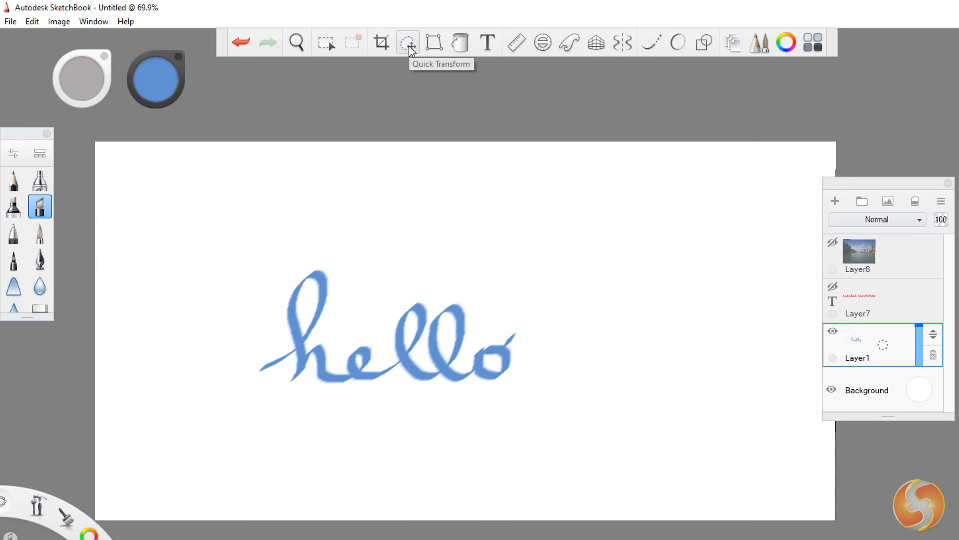
Step: Quick-transform the blue hello lettering up and to the right
{"action": "left_click", "coordinate": [407, 42]}
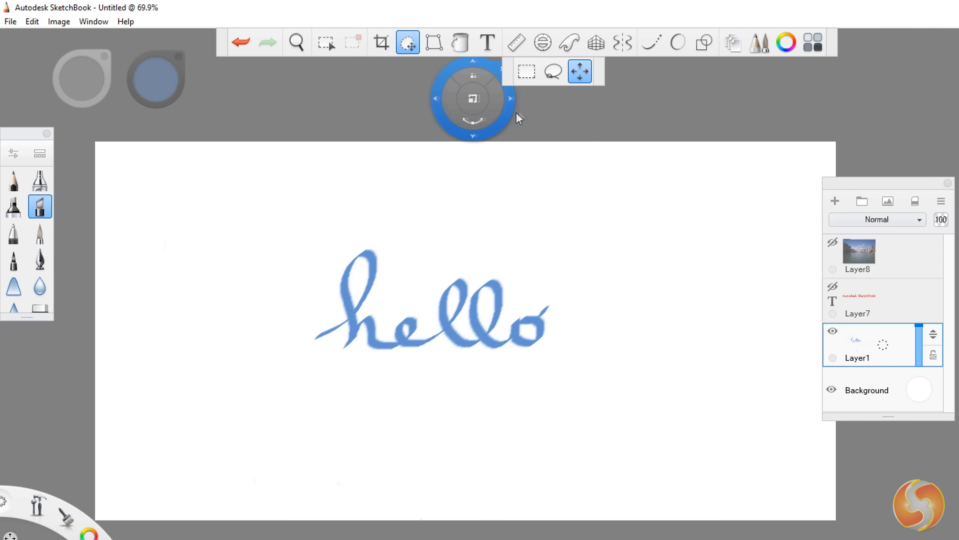
{"action": "left_click", "coordinate": [526, 71]}
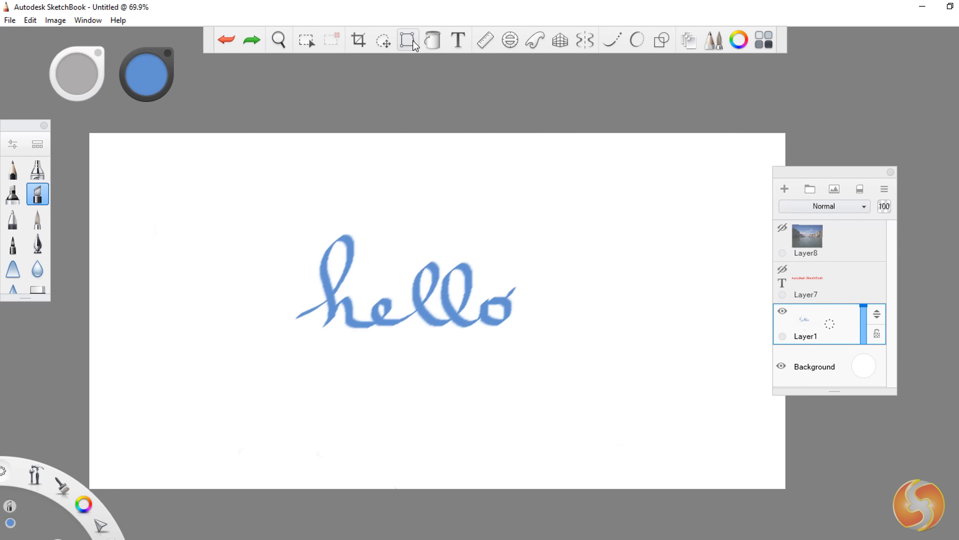
Step: Distort-transform the hello lettering, lowering its top edge, then switch to corner-distort mode
{"action": "left_click", "coordinate": [408, 40]}
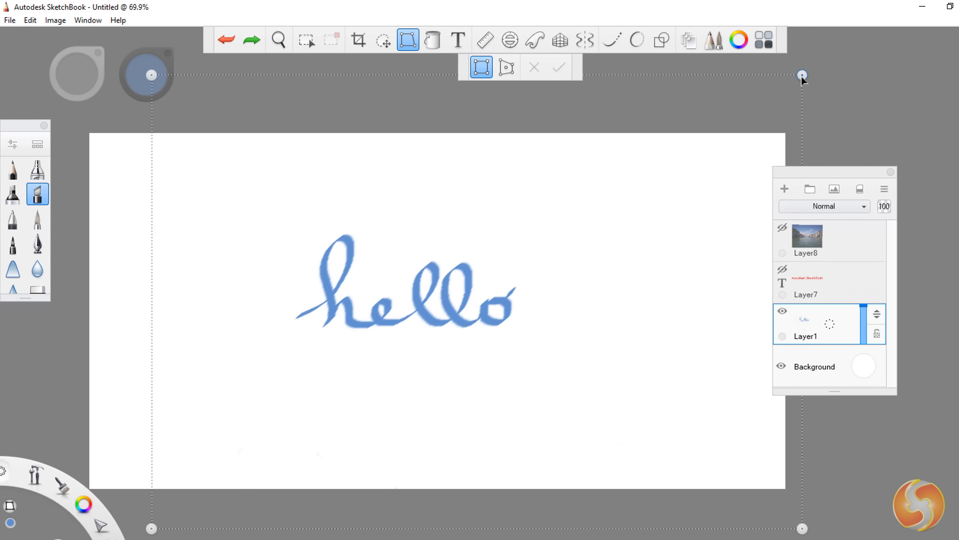
{"action": "left_click_drag", "start_coordinate": [803, 76], "coordinate": [487, 316]}
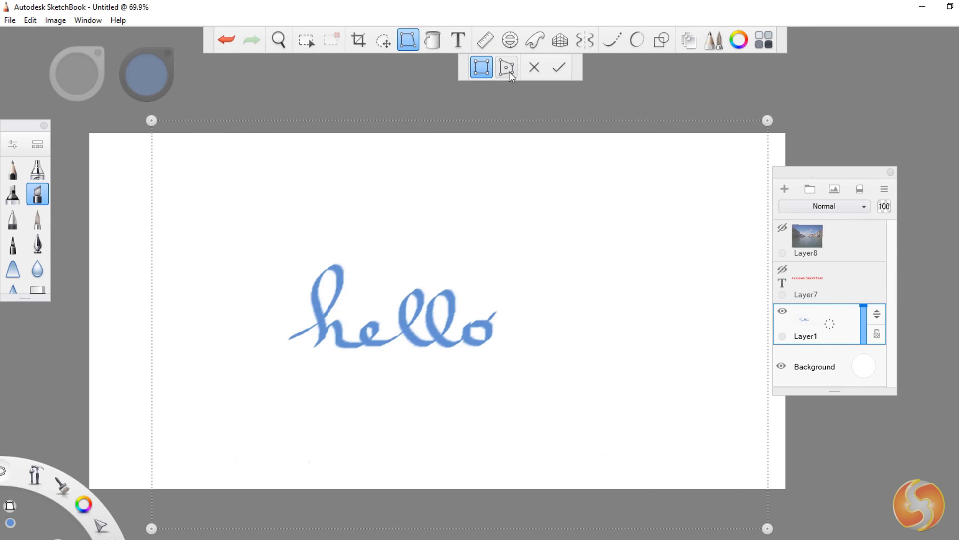
{"action": "left_click", "coordinate": [506, 66]}
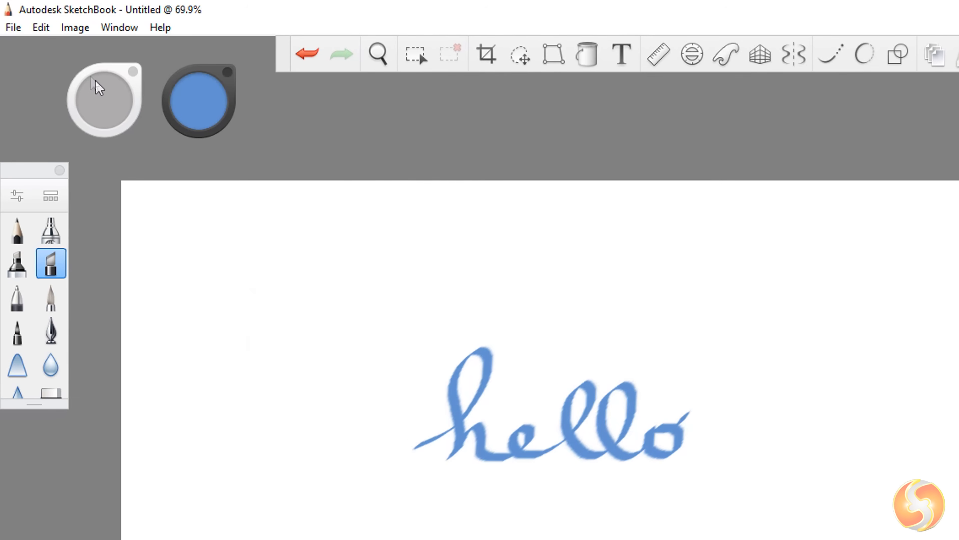
Step: Save the hello drawing to Documents as JPEG named Image.jpg and check it in File Explorer
{"action": "left_click", "coordinate": [12, 27]}
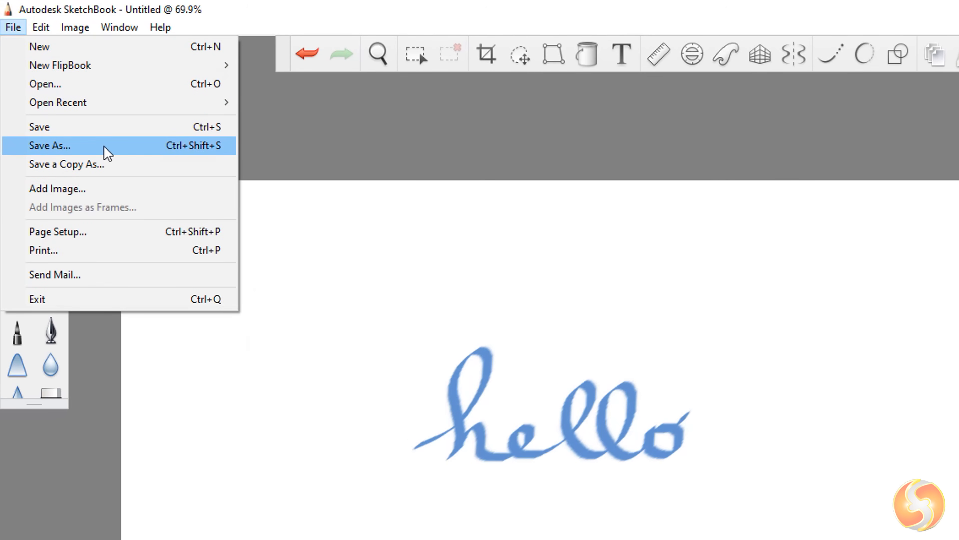
{"action": "left_click", "coordinate": [49, 145]}
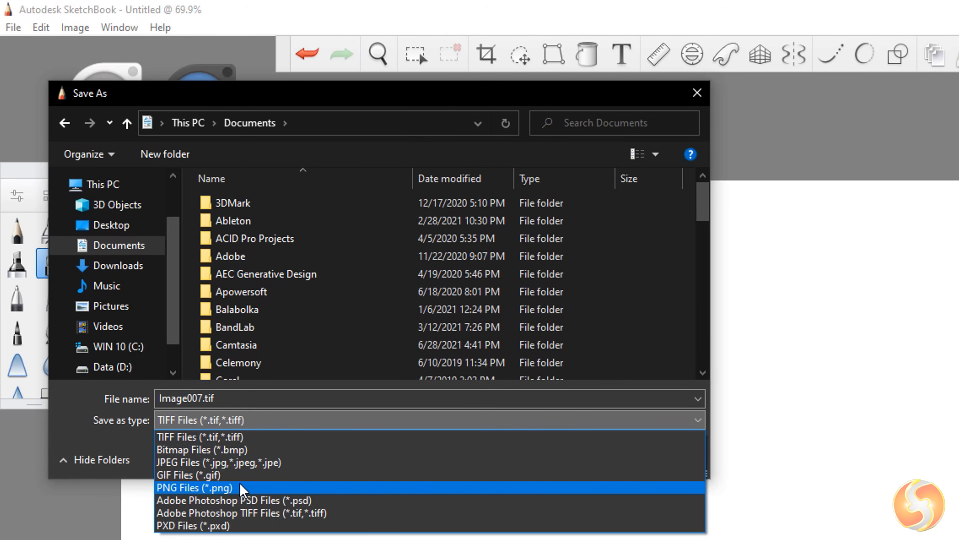
{"action": "mouse_move", "coordinate": [234, 500]}
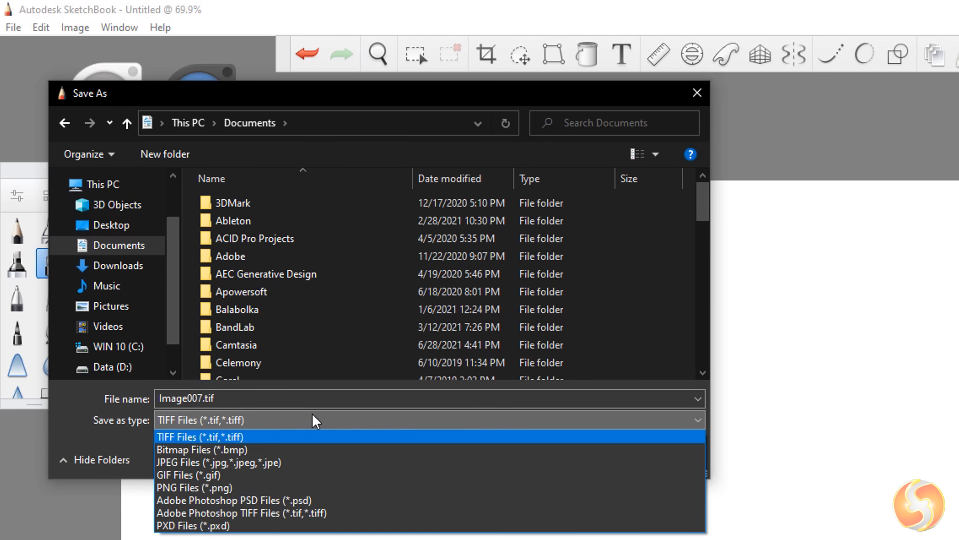
{"action": "left_click", "coordinate": [218, 461]}
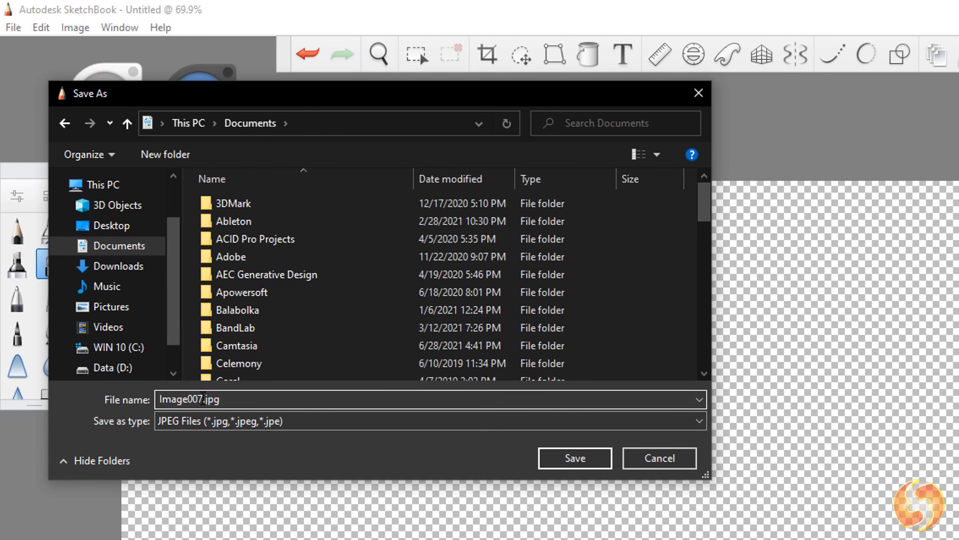
{"action": "type", "text": "Image.jpg"}
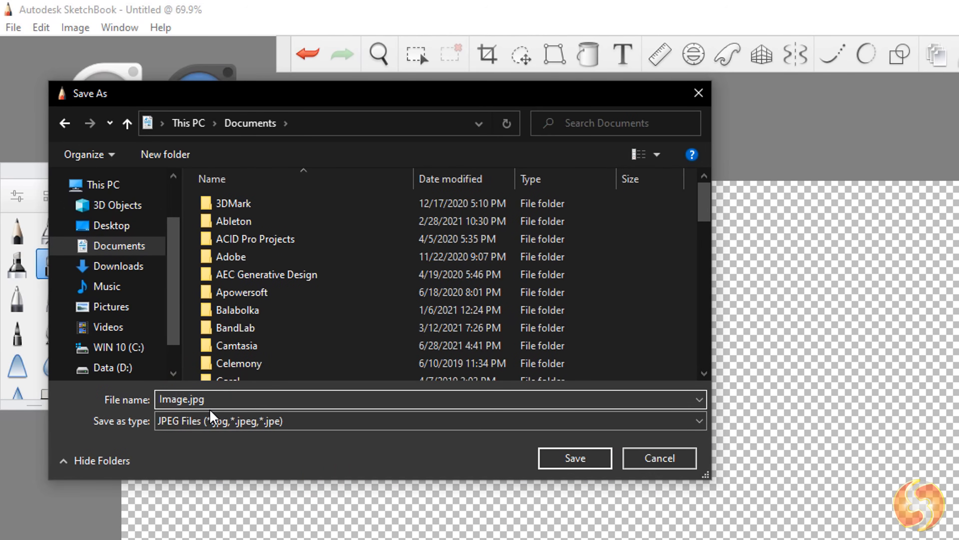
{"action": "left_click", "coordinate": [573, 458]}
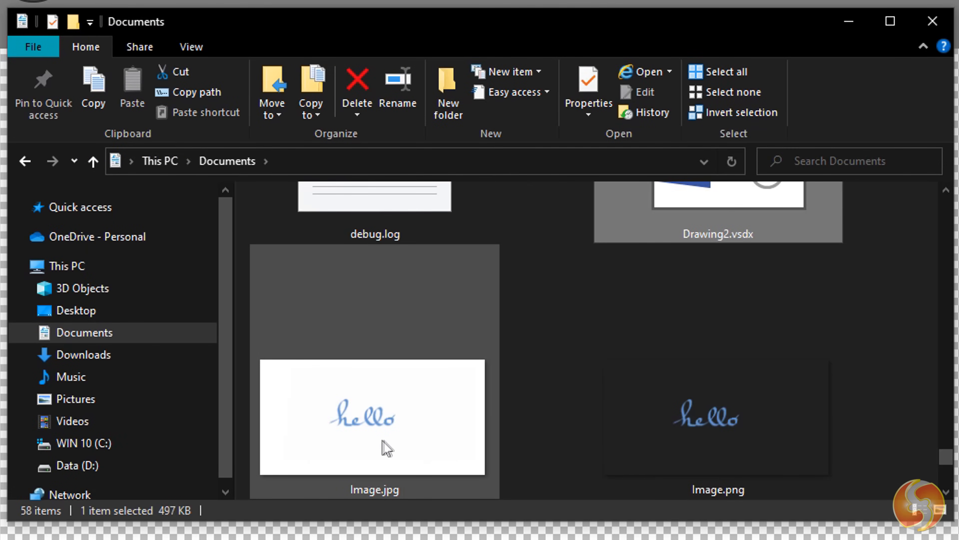
{"action": "left_click", "coordinate": [717, 416]}
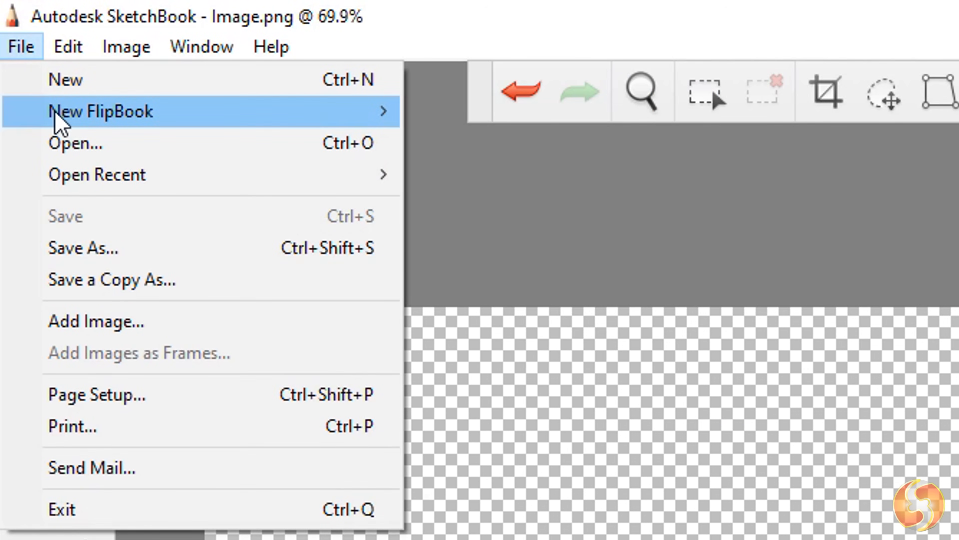
{"action": "mouse_move", "coordinate": [101, 111]}
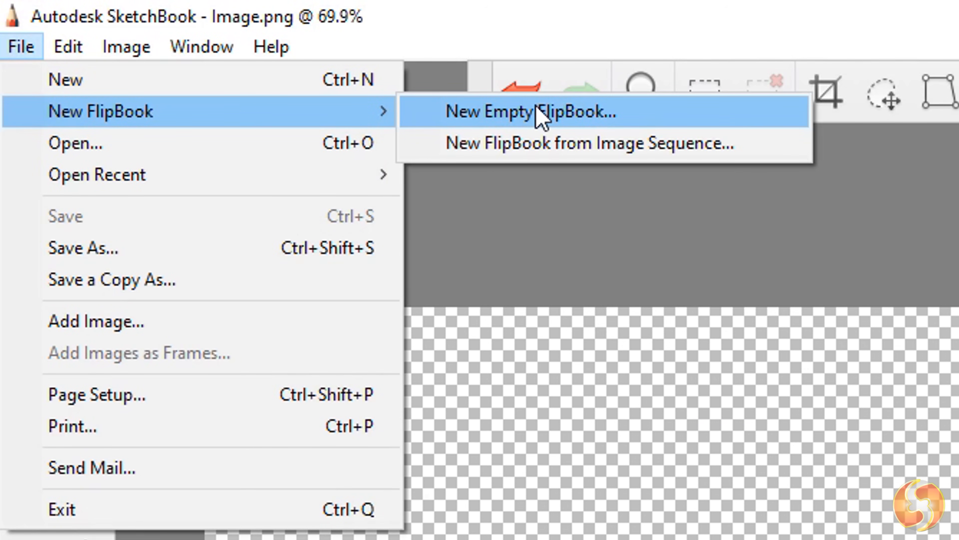
Step: Create a new empty FlipBook with the HD 1280 x 720 preset
{"action": "left_click", "coordinate": [530, 111]}
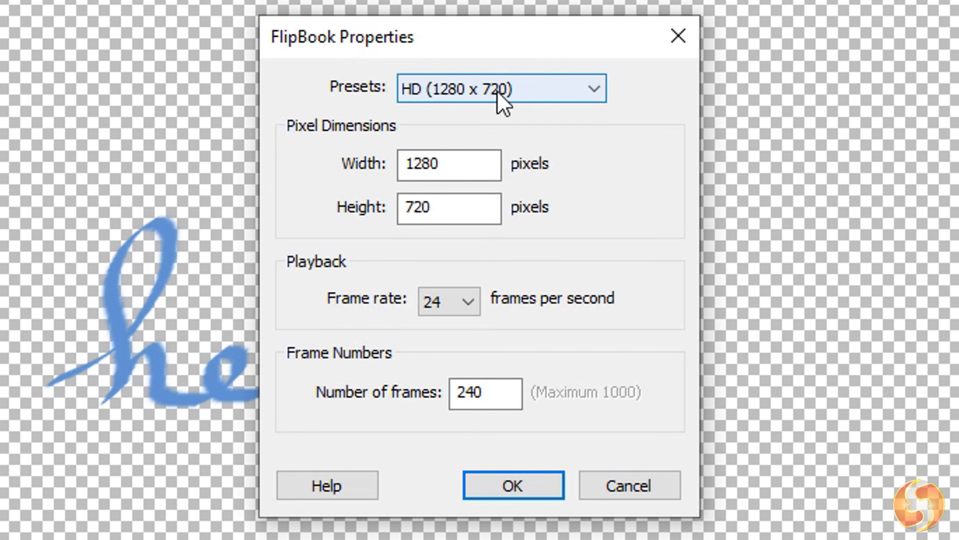
{"action": "left_click", "coordinate": [500, 87]}
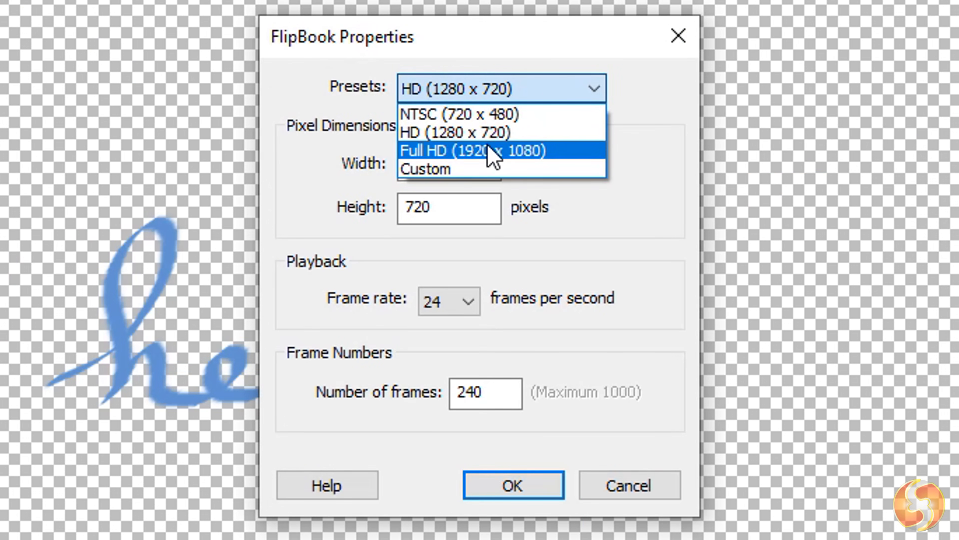
{"action": "left_click", "coordinate": [456, 132]}
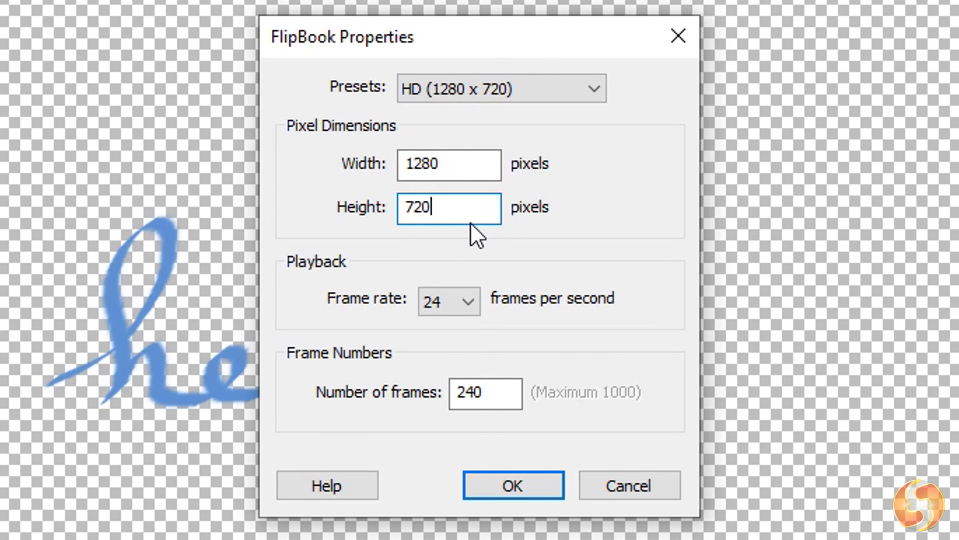
{"action": "left_click", "coordinate": [512, 486]}
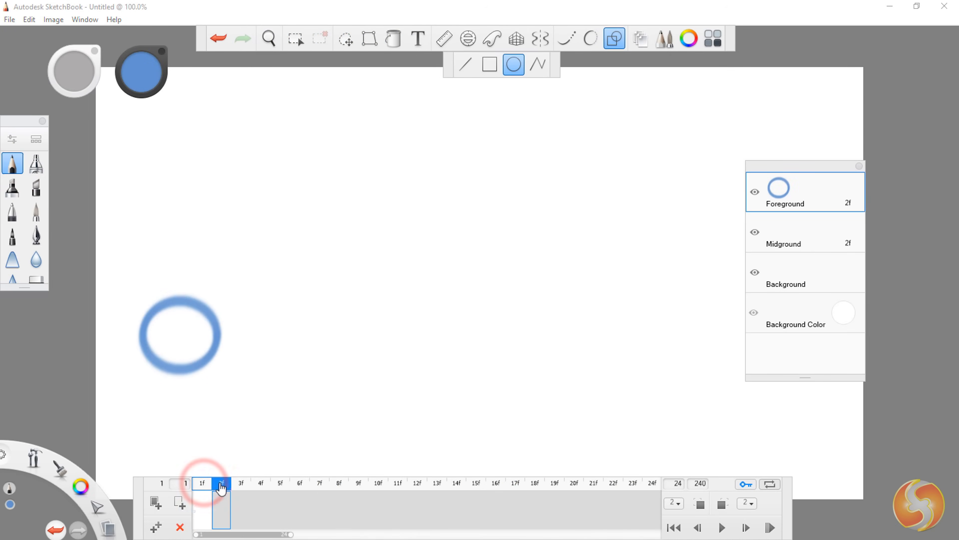
Step: Step through frames 2 to 11 for the ellipse animation, then select Foreground and Background layers
{"action": "left_click", "coordinate": [221, 482]}
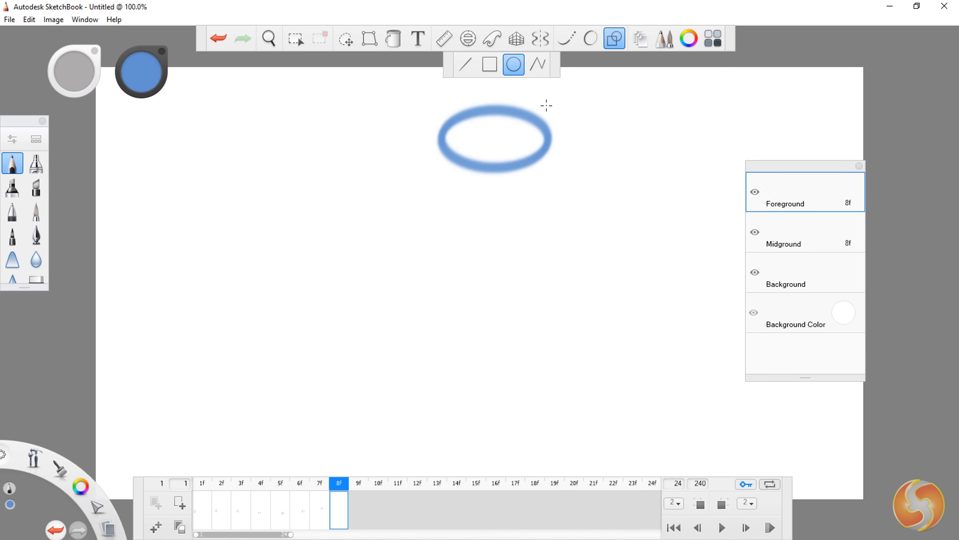
{"action": "left_click", "coordinate": [378, 483]}
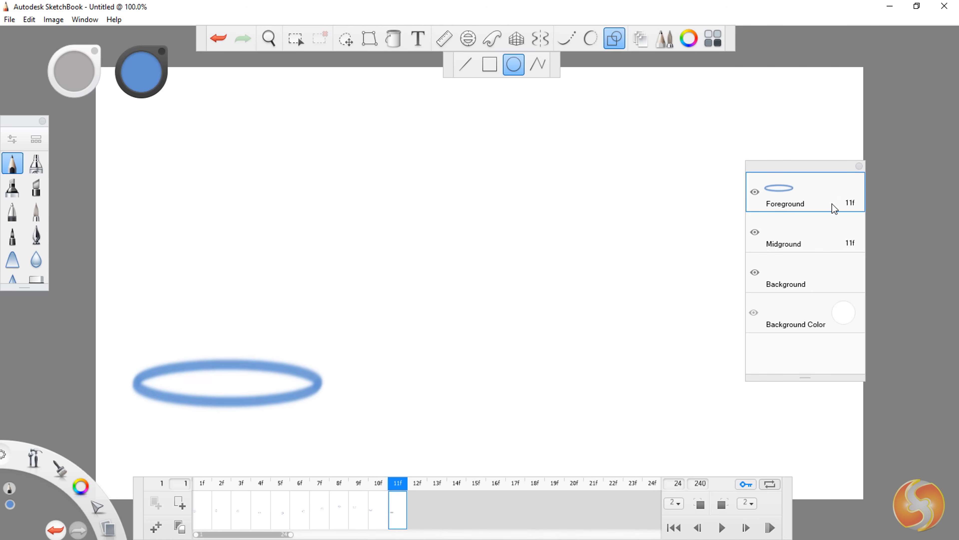
{"action": "left_click", "coordinate": [795, 284]}
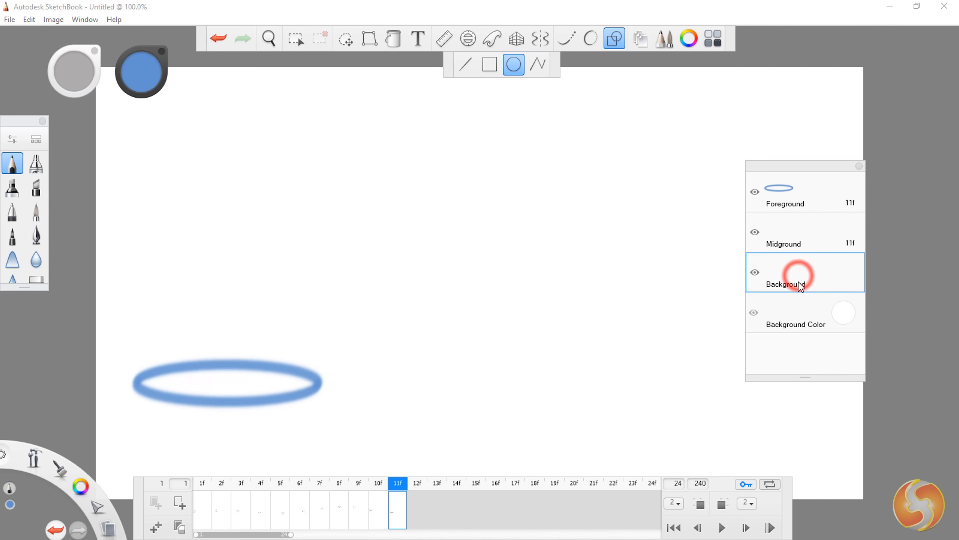
{"action": "left_click", "coordinate": [9, 19]}
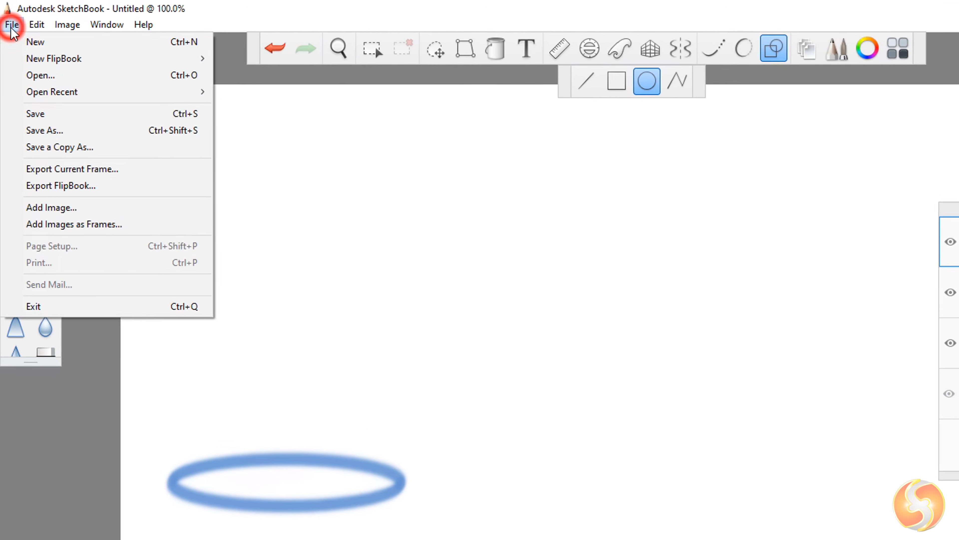
{"action": "left_click", "coordinate": [44, 130]}
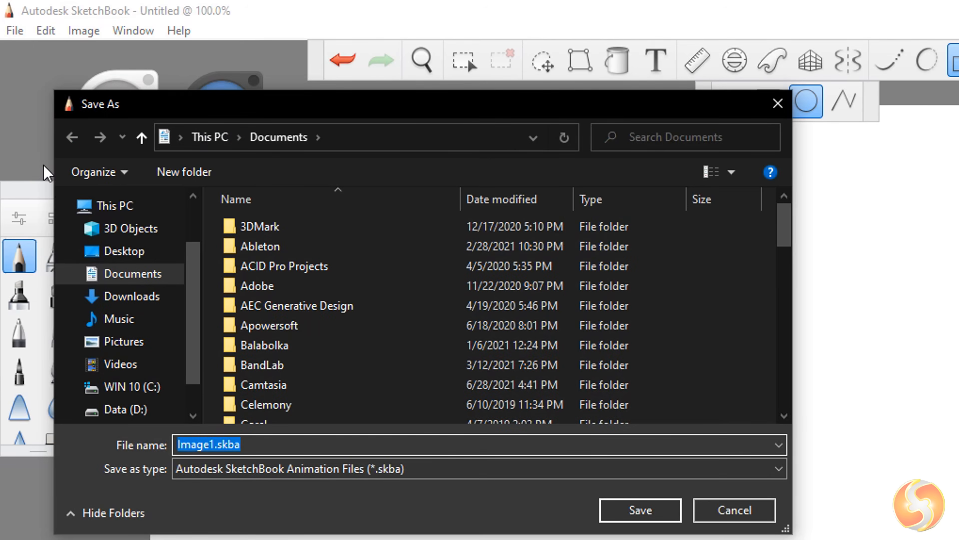
{"action": "mouse_move", "coordinate": [367, 469]}
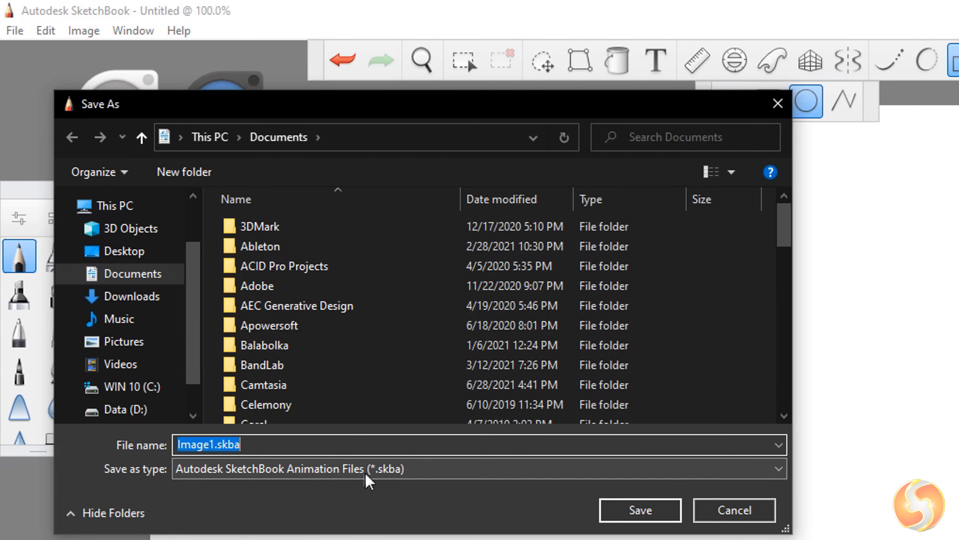
{"action": "mouse_move", "coordinate": [441, 486]}
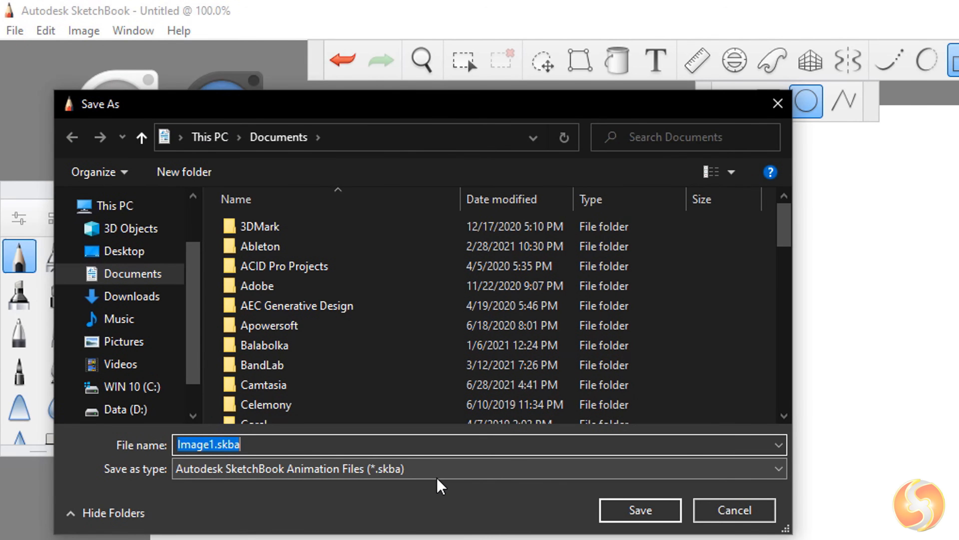
{"action": "left_click", "coordinate": [19, 41]}
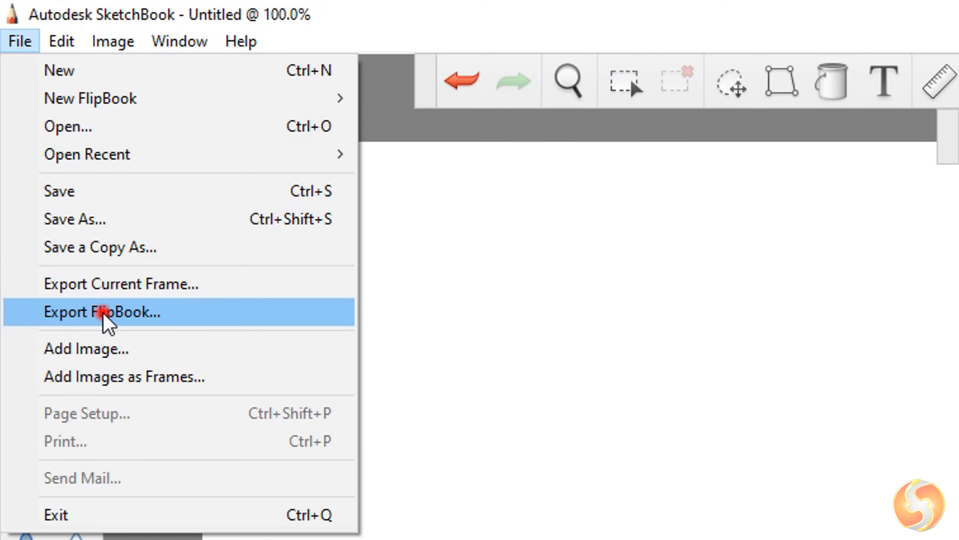
Step: Export the FlipBook as a PNG sequence of all 240 frames at 1280×720
{"action": "left_click", "coordinate": [102, 311]}
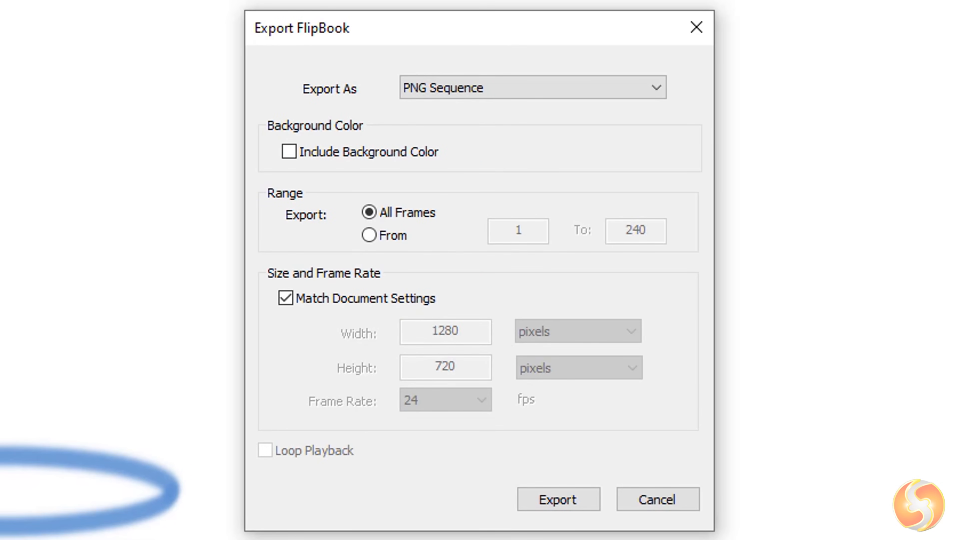
{"action": "left_click", "coordinate": [532, 87]}
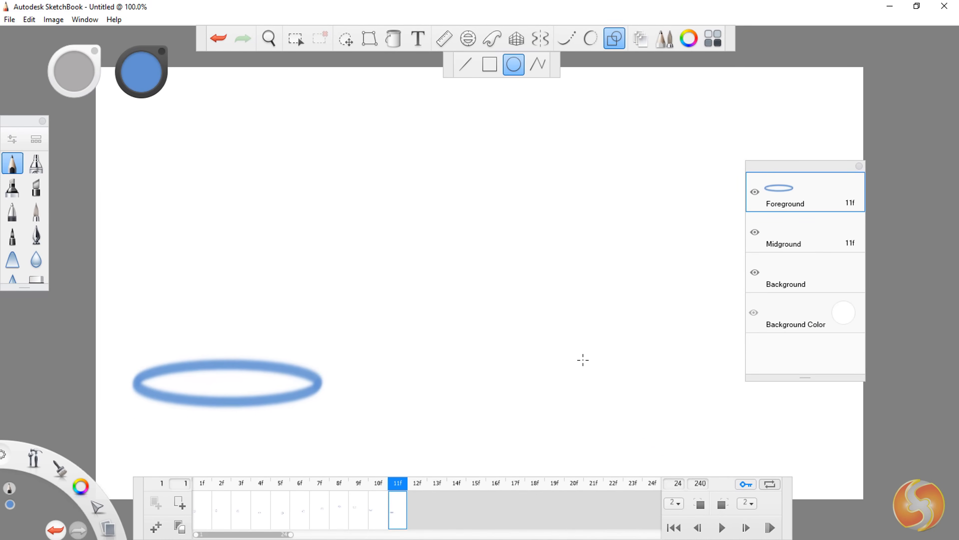
{"action": "mouse_move", "coordinate": [575, 333]}
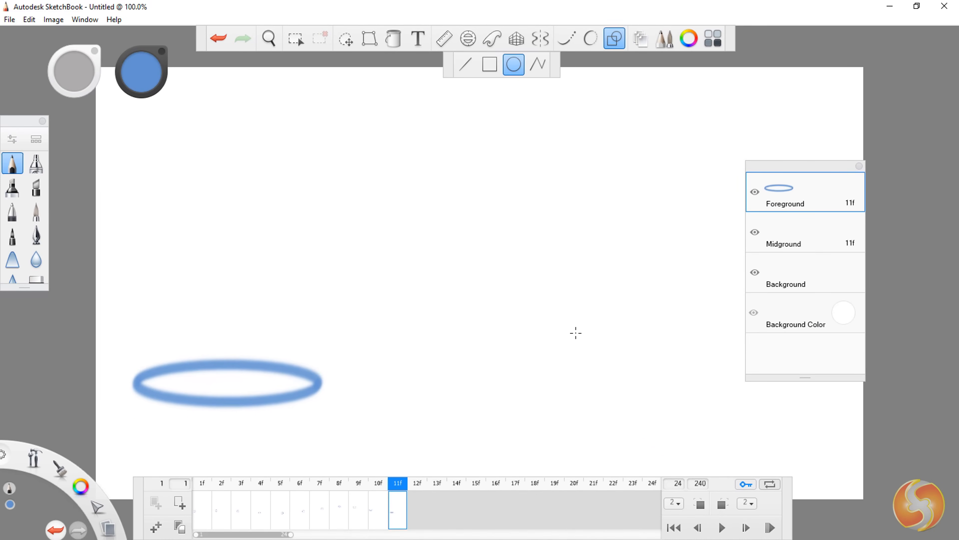